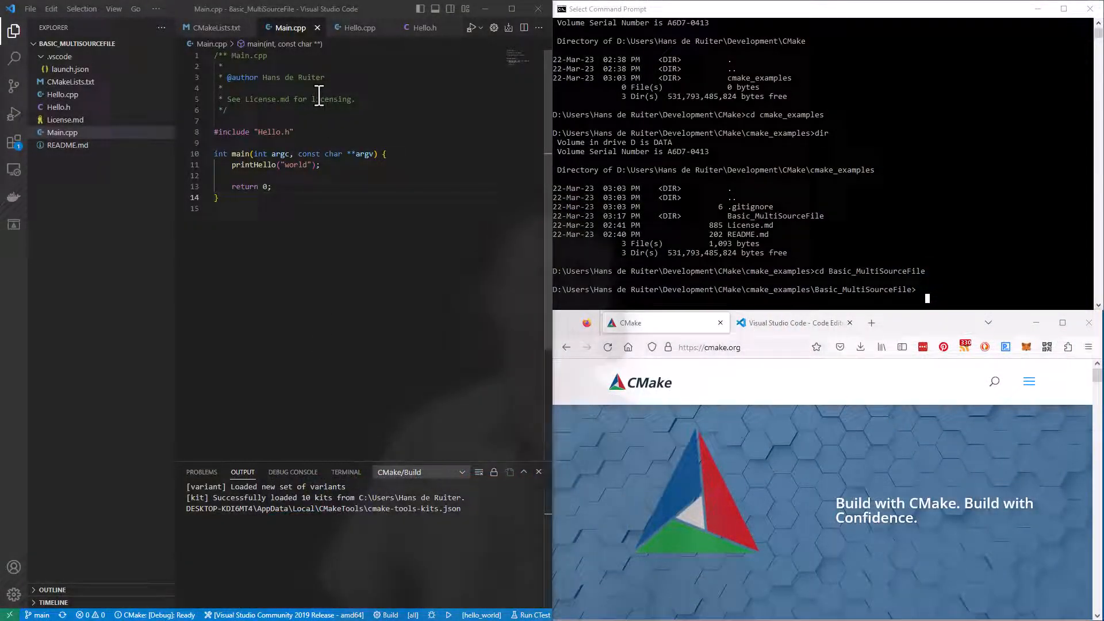
{"action": "mouse_move", "coordinate": [371, 28]}
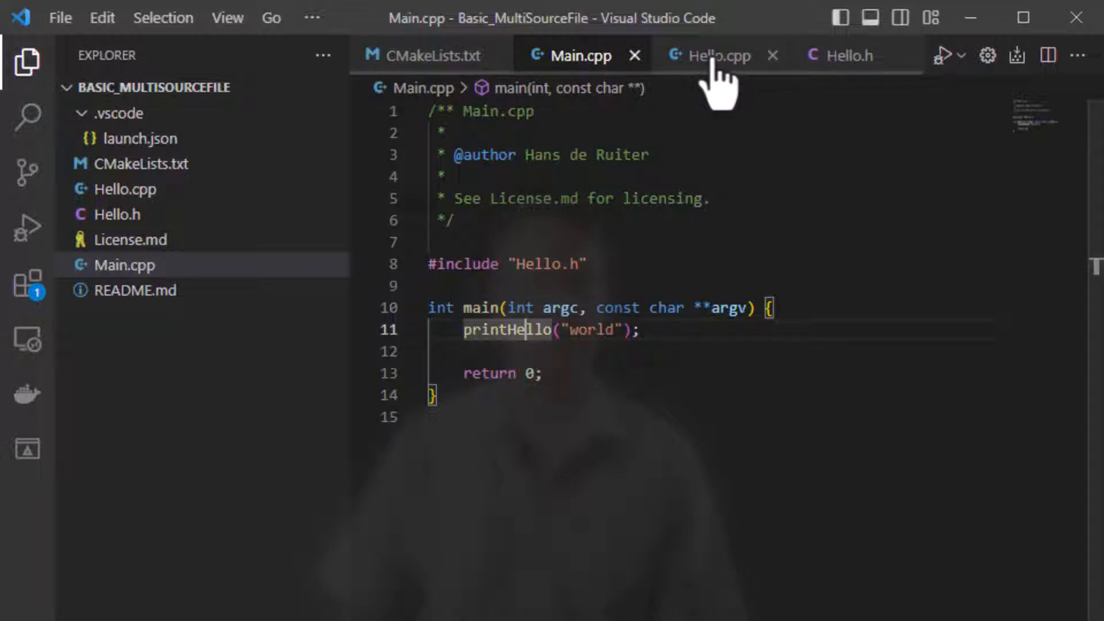
Step: Look through the project's Main.cpp, Hello.cpp and Hello.h source files
{"action": "left_click", "coordinate": [718, 55]}
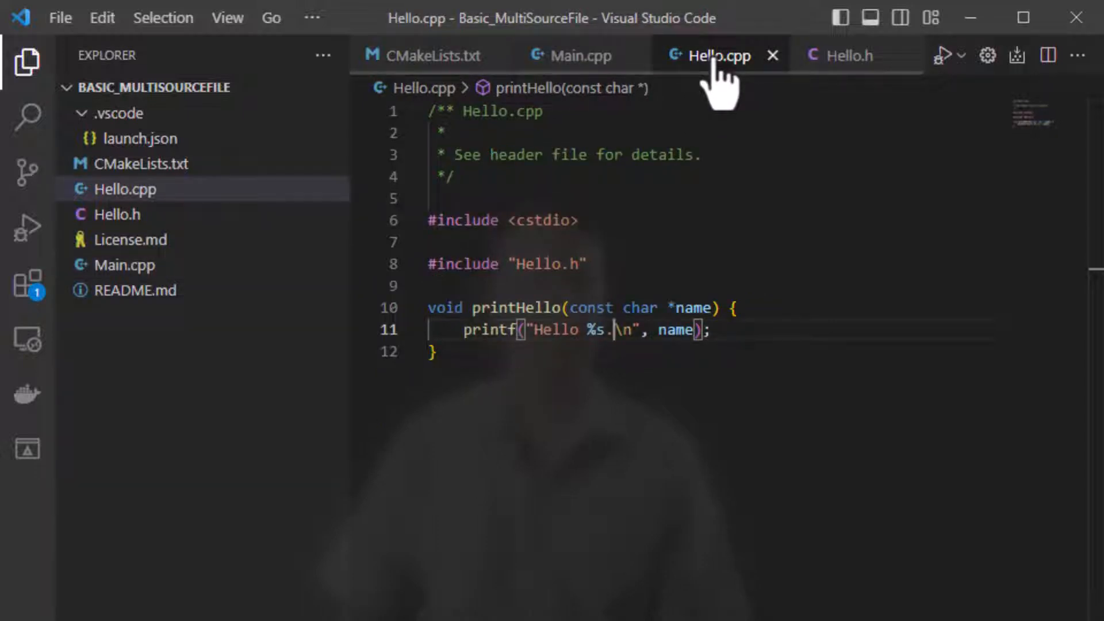
{"action": "mouse_move", "coordinate": [853, 56]}
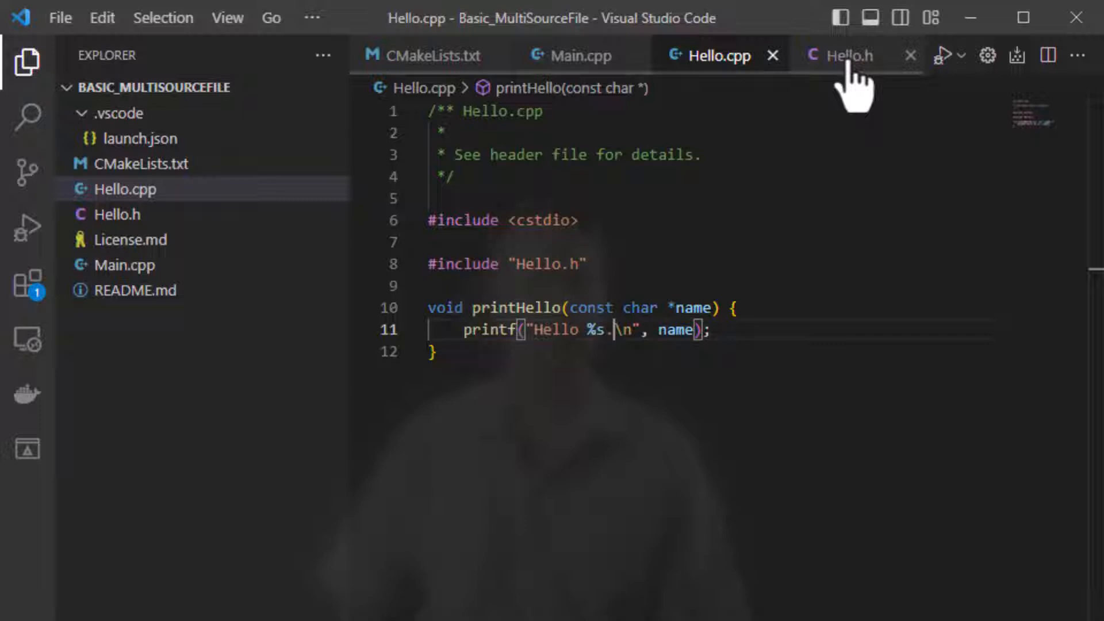
{"action": "left_click", "coordinate": [840, 55]}
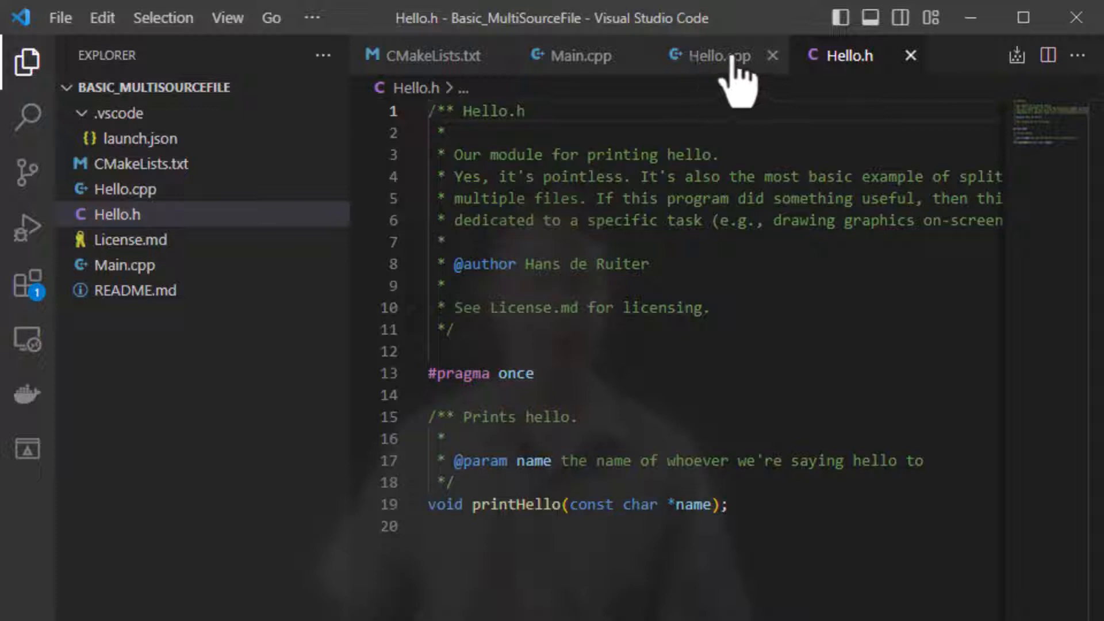
{"action": "left_click", "coordinate": [577, 55]}
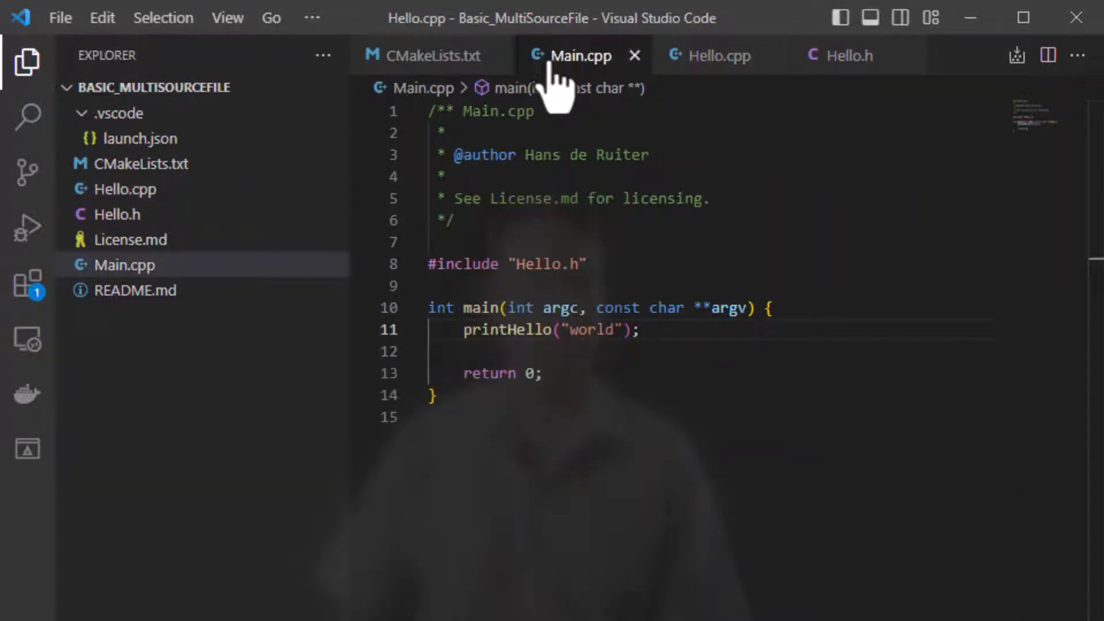
{"action": "left_click", "coordinate": [718, 56]}
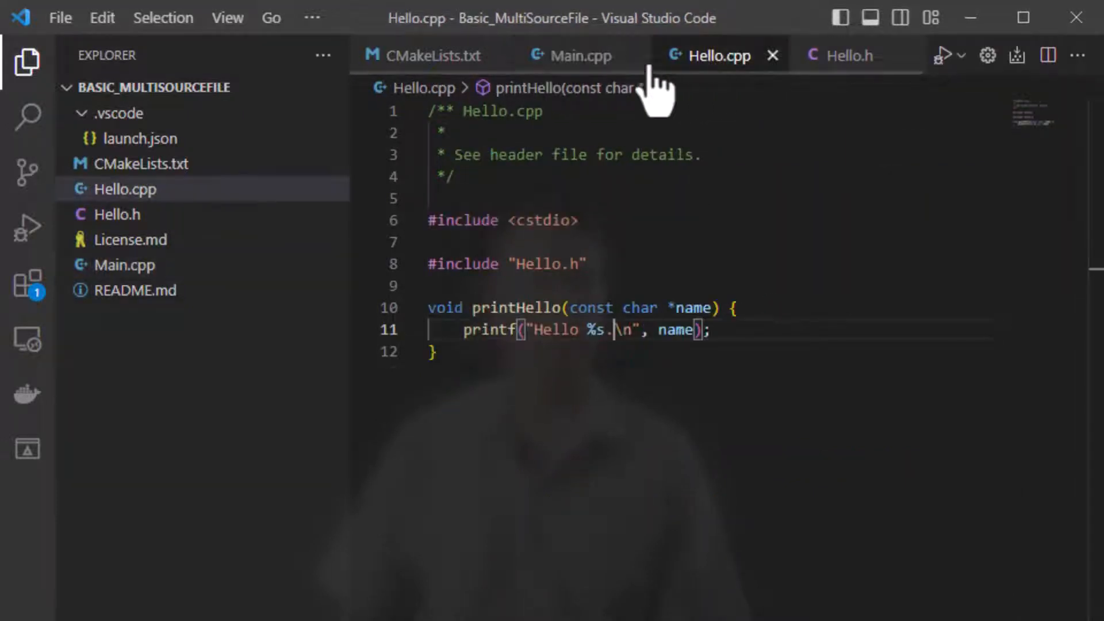
{"action": "left_click", "coordinate": [581, 55]}
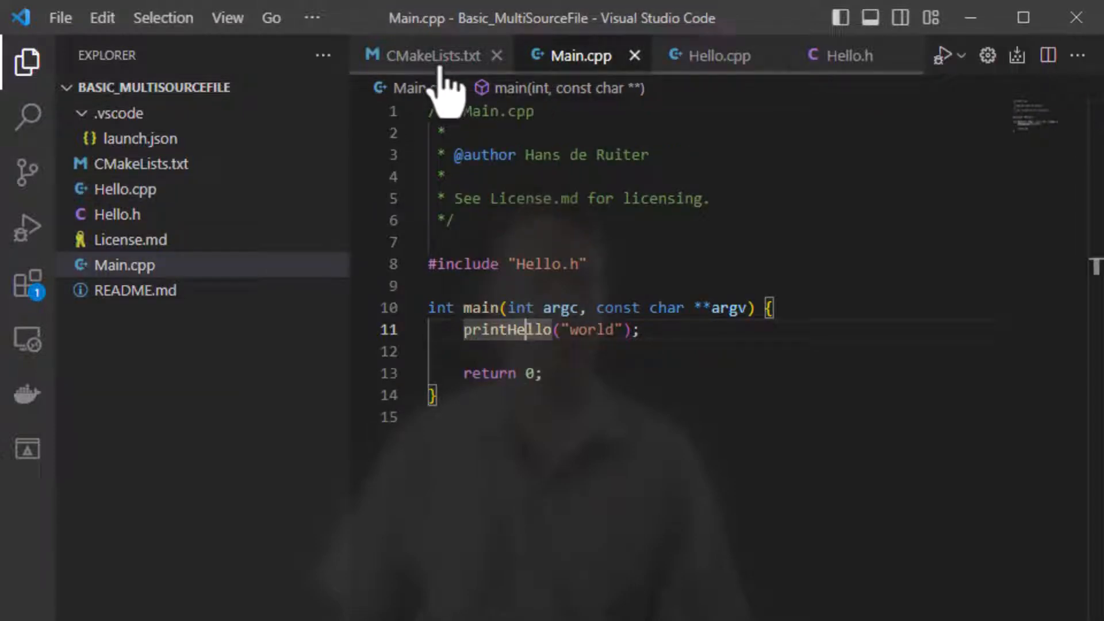
Step: Show CMakeLists.txt, pointing out the required CMake version and the hello_world project name
{"action": "left_click", "coordinate": [429, 56]}
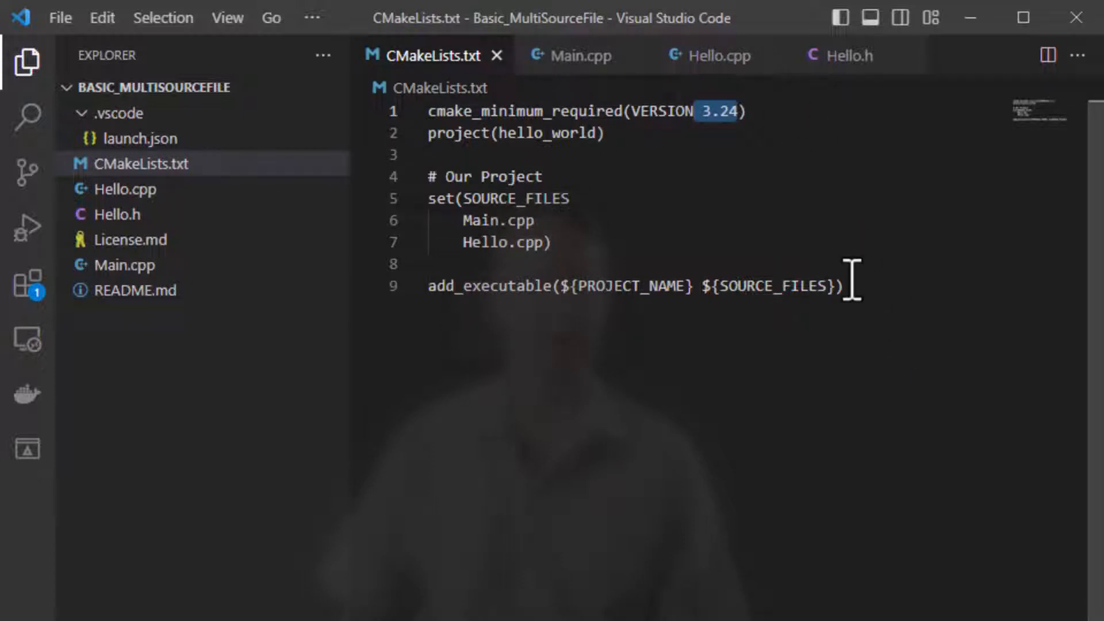
{"action": "left_click", "coordinate": [559, 287]}
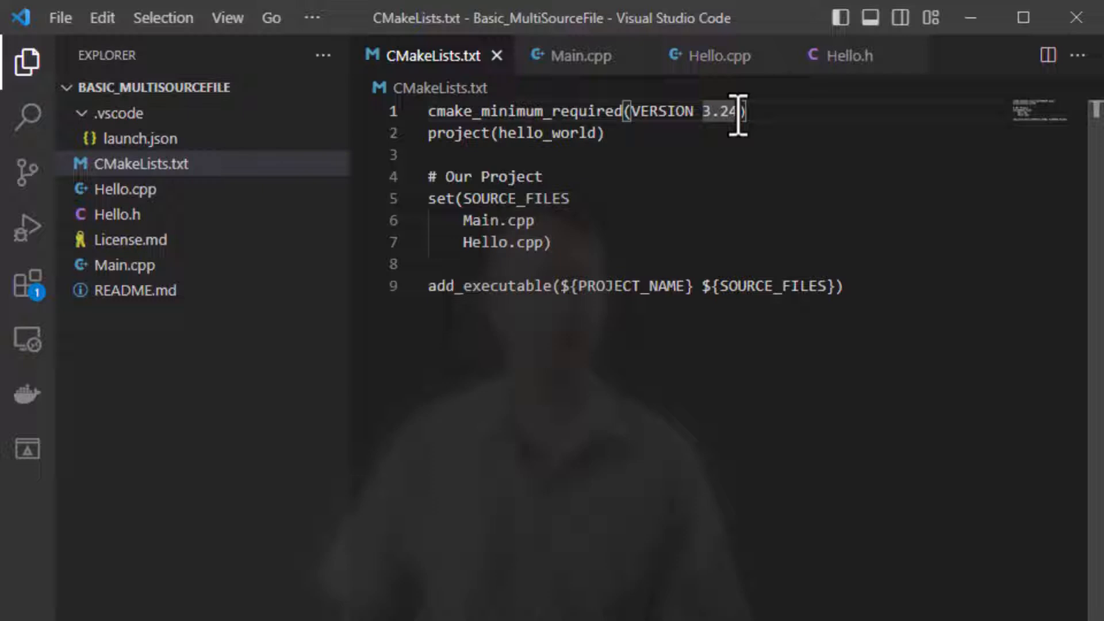
{"action": "double_click", "coordinate": [716, 111]}
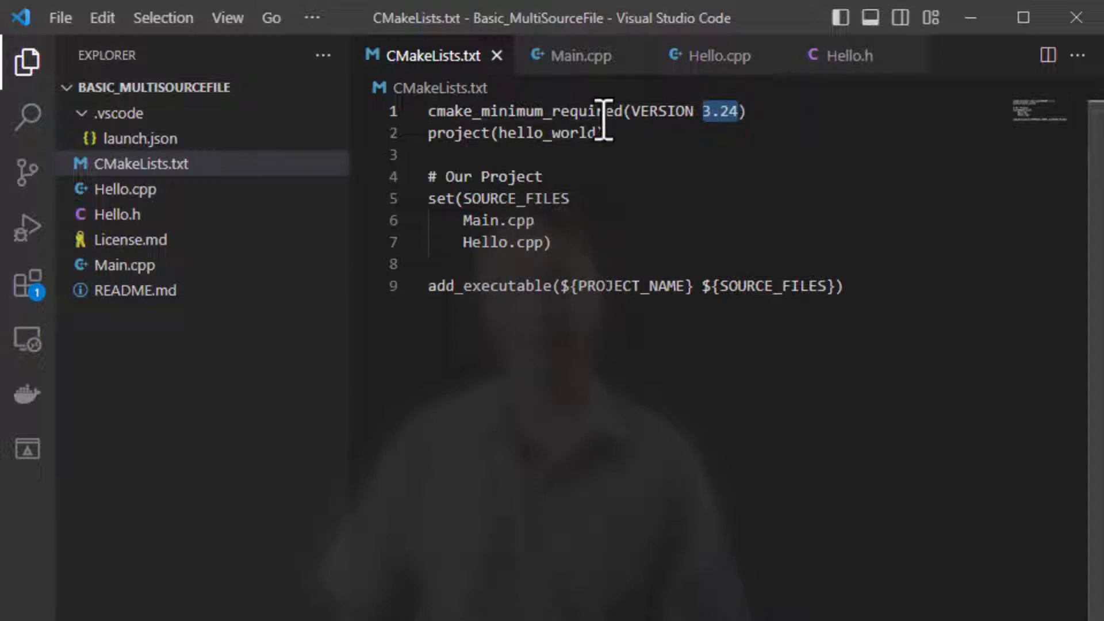
{"action": "mouse_move", "coordinate": [733, 113]}
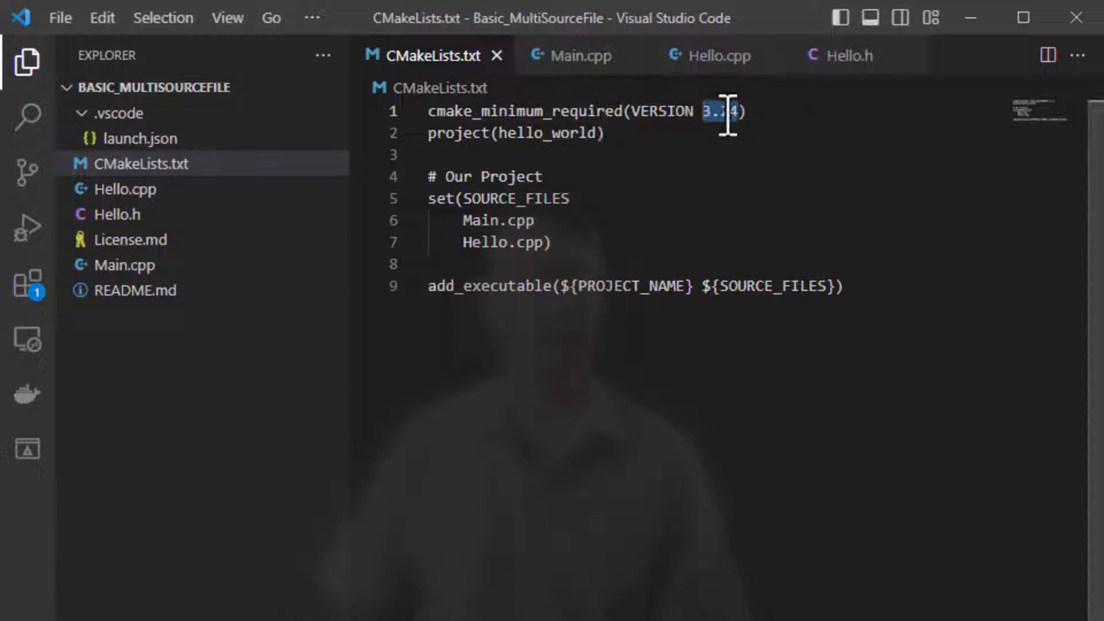
{"action": "left_click", "coordinate": [597, 134]}
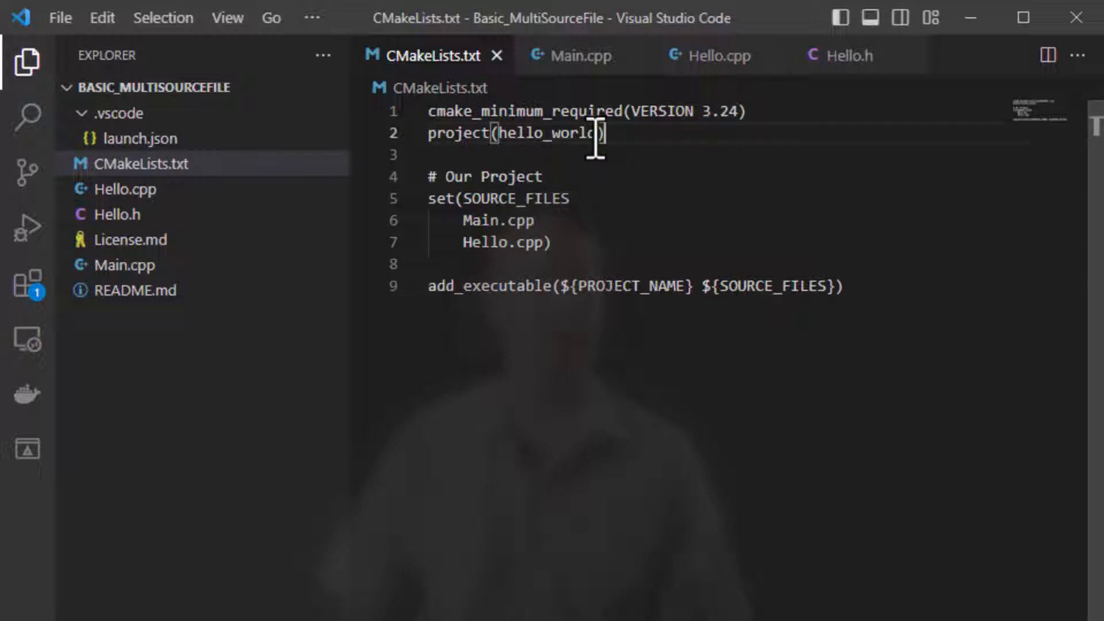
{"action": "triple_click", "coordinate": [514, 134]}
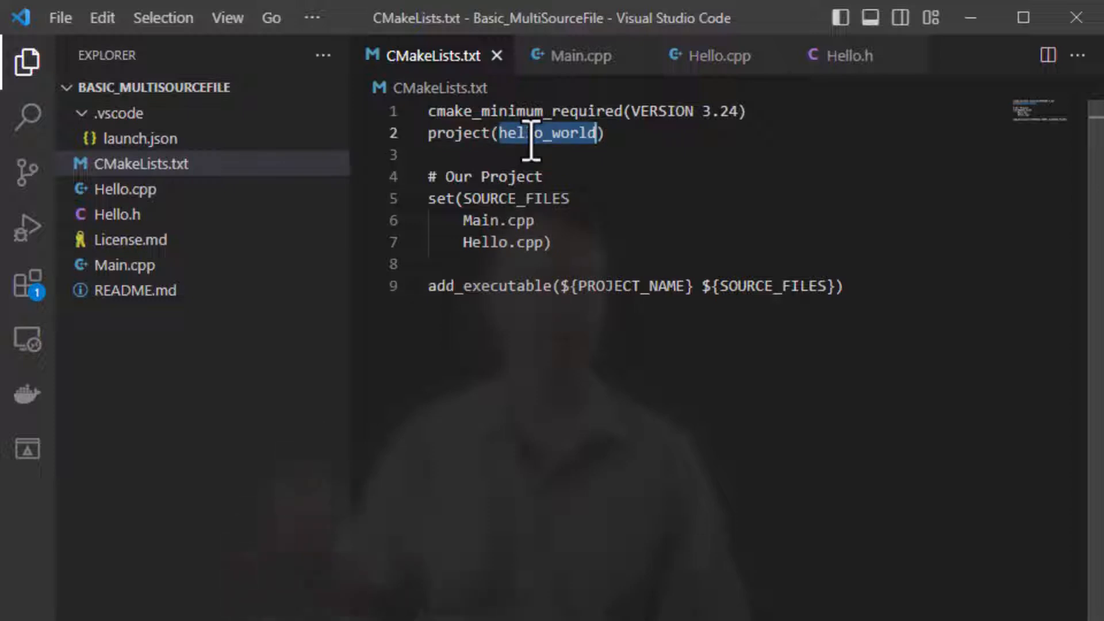
Step: Point out the SOURCE_FILES variable, add_executable command and the Main.cpp/Hello.cpp source list
{"action": "left_click", "coordinate": [545, 133]}
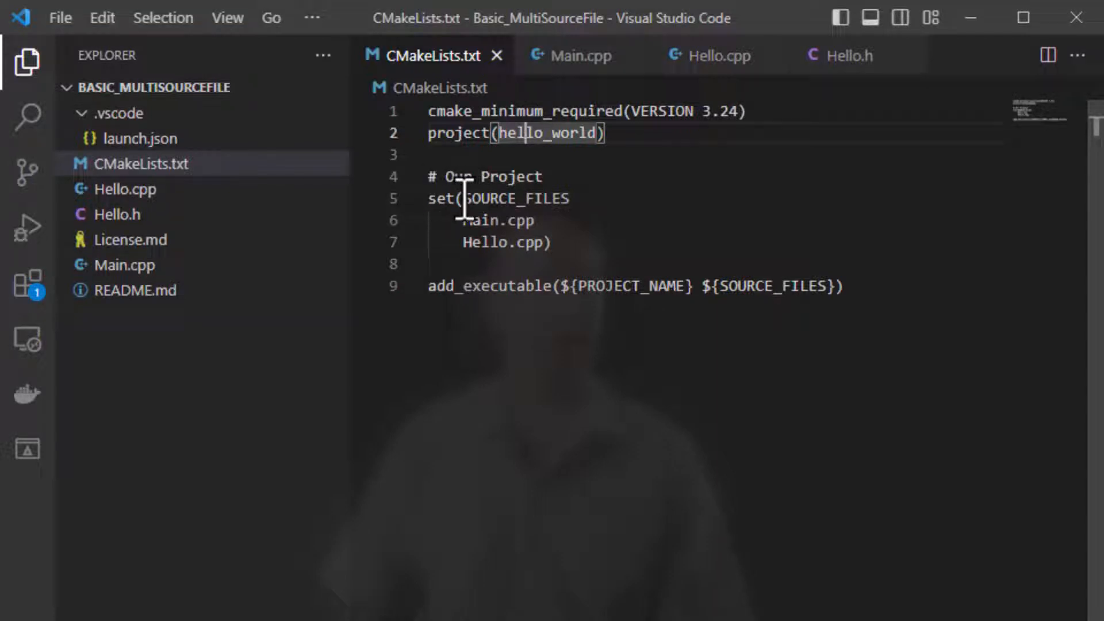
{"action": "double_click", "coordinate": [516, 199]}
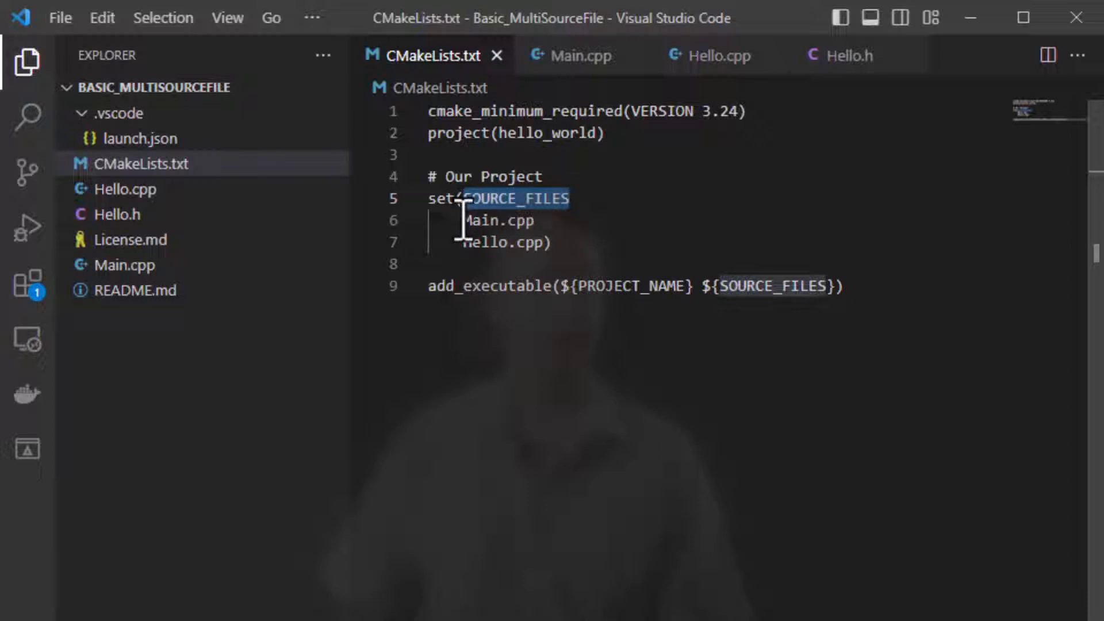
{"action": "double_click", "coordinate": [497, 221]}
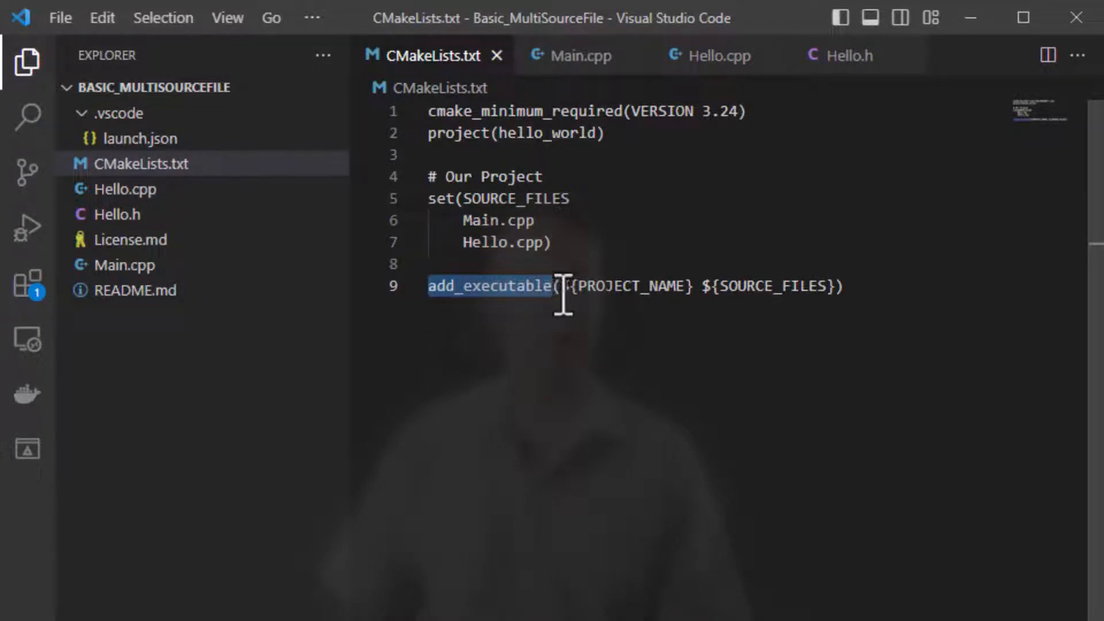
{"action": "double_click", "coordinate": [623, 286]}
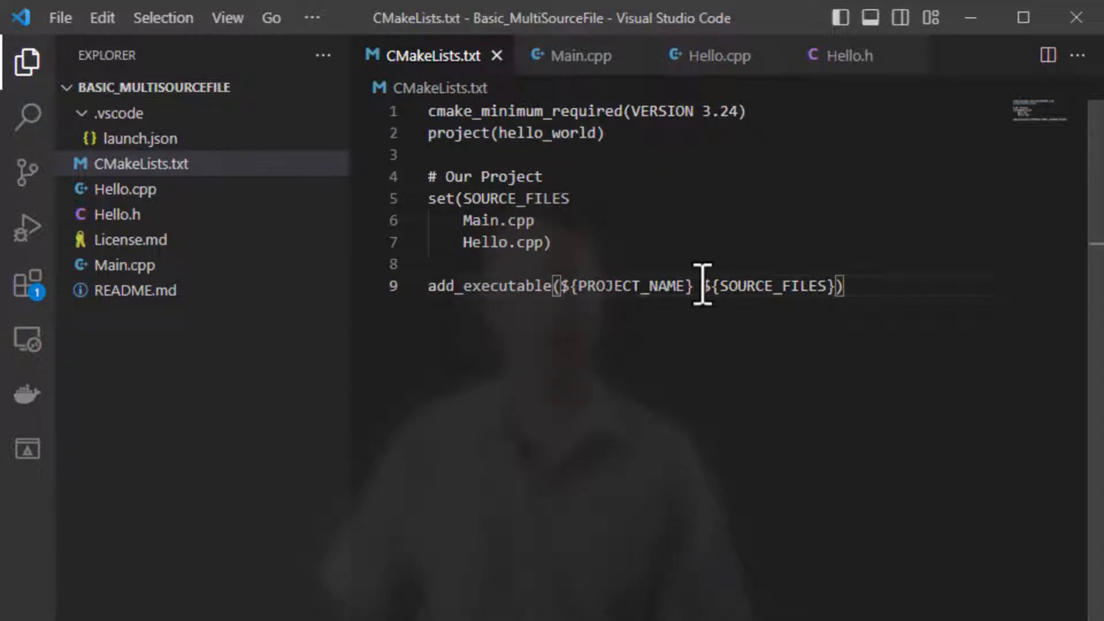
{"action": "double_click", "coordinate": [766, 286]}
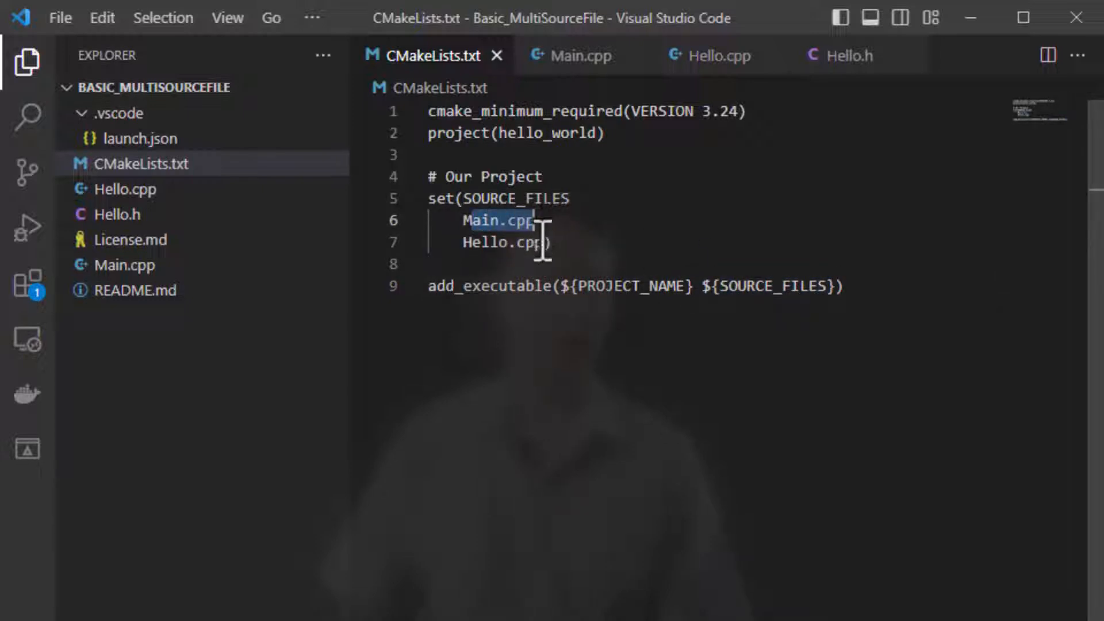
{"action": "double_click", "coordinate": [503, 243]}
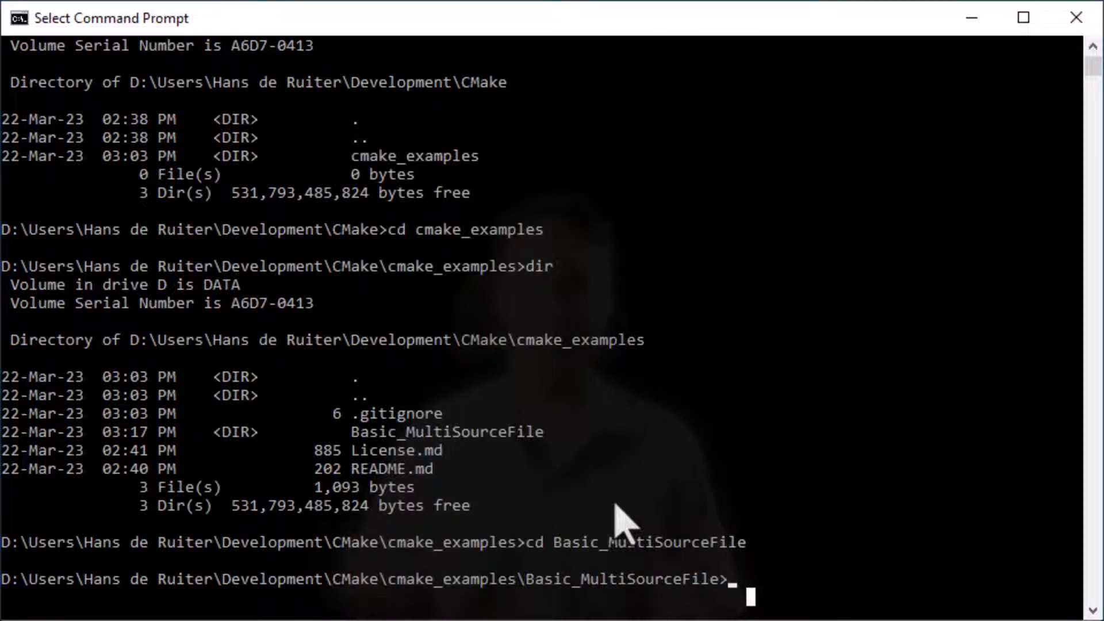
Step: Create a build folder inside the project and move into it
{"action": "type", "text": "mkdir"}
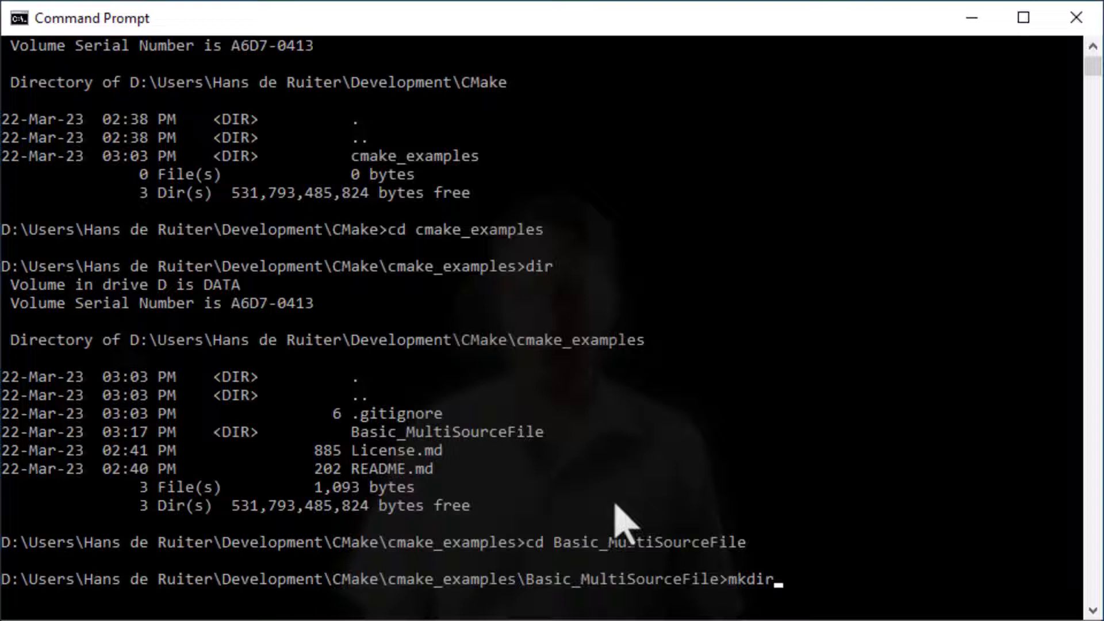
{"action": "type", "text": "bu"}
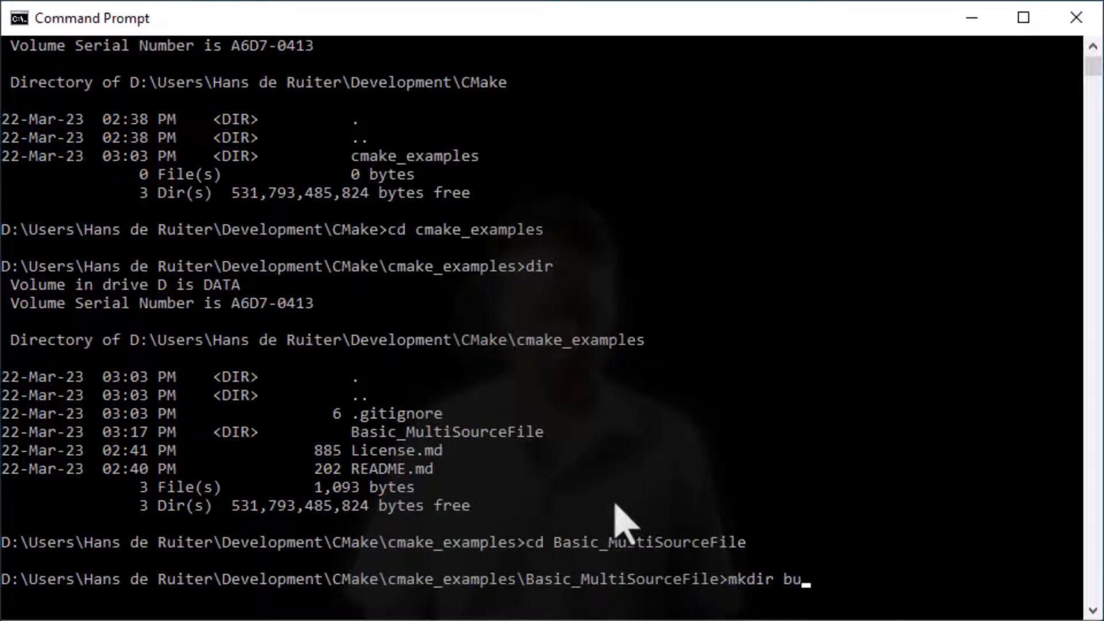
{"action": "key", "text": "Return"}
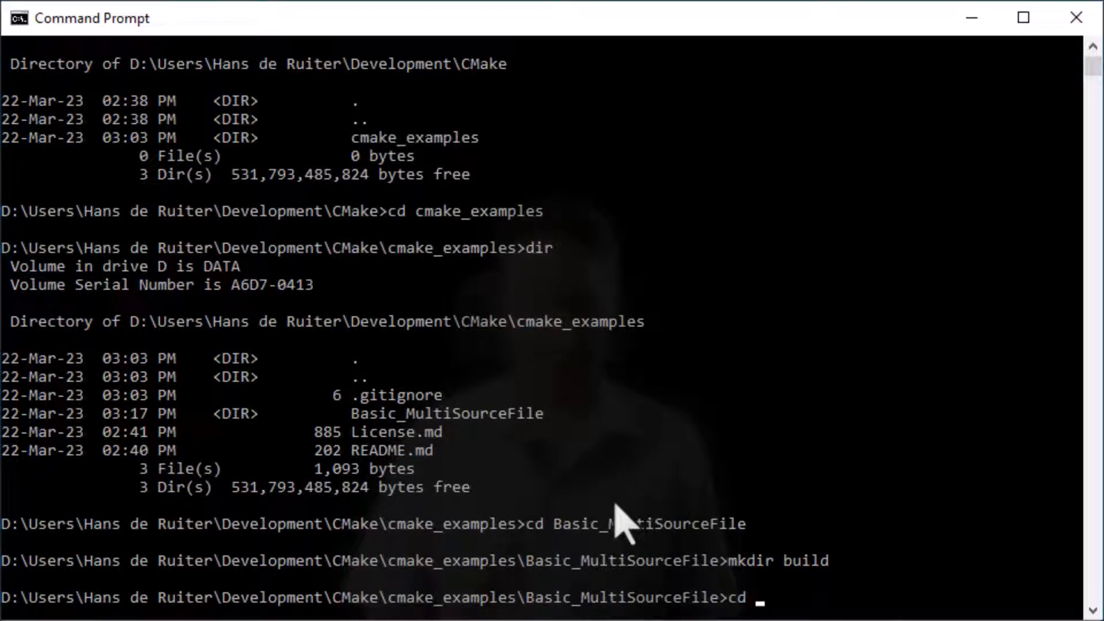
{"action": "type", "text": " build"}
{"action": "key", "text": "Return"}
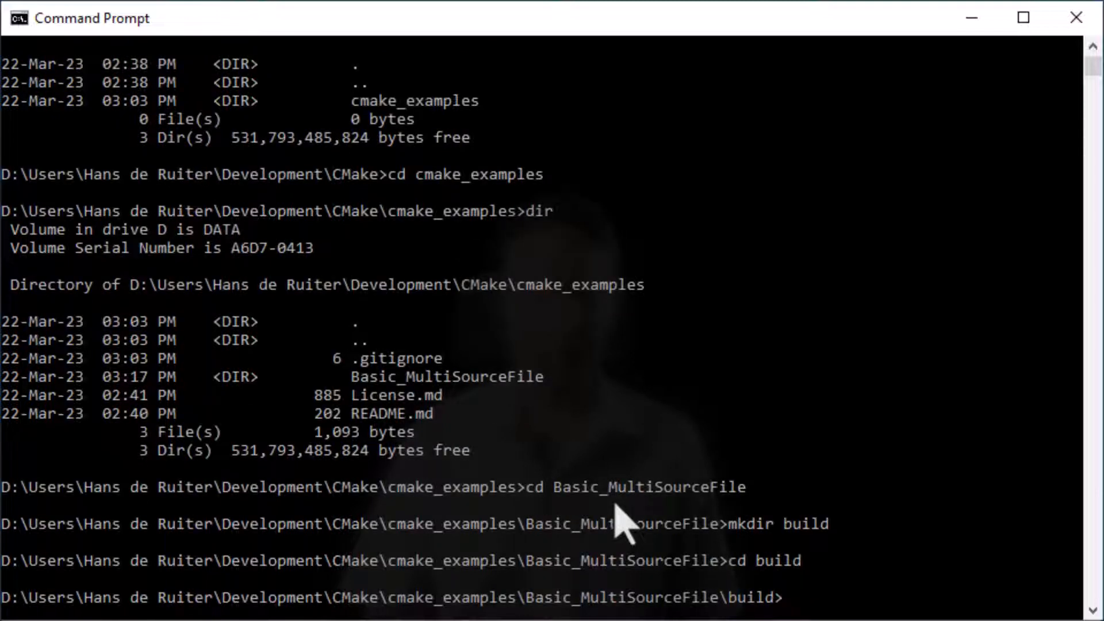
Step: Run cmake .. to generate the build files in the build folder
{"action": "type", "text": "cmake"}
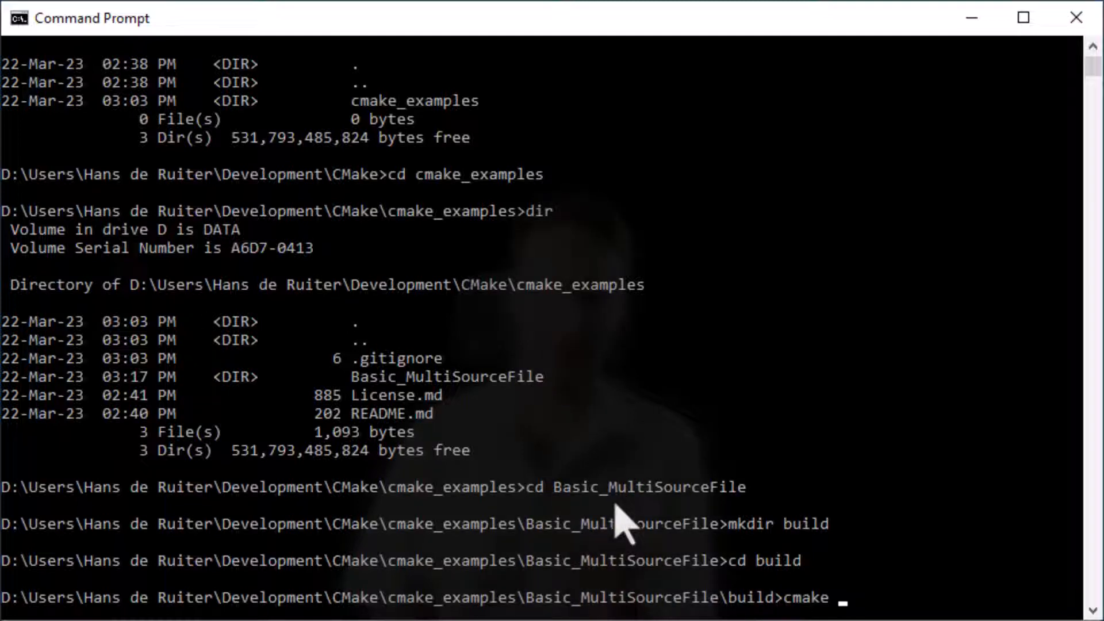
{"action": "type", "text": ".."}
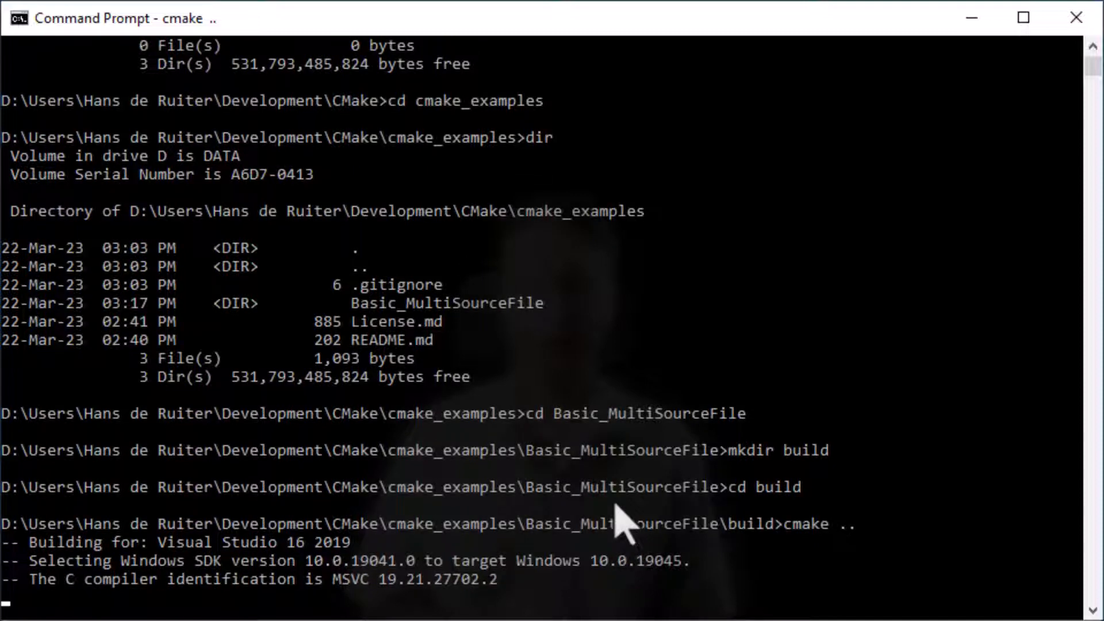
{"action": "scroll", "scroll_direction": "down", "scroll_amount": 3}
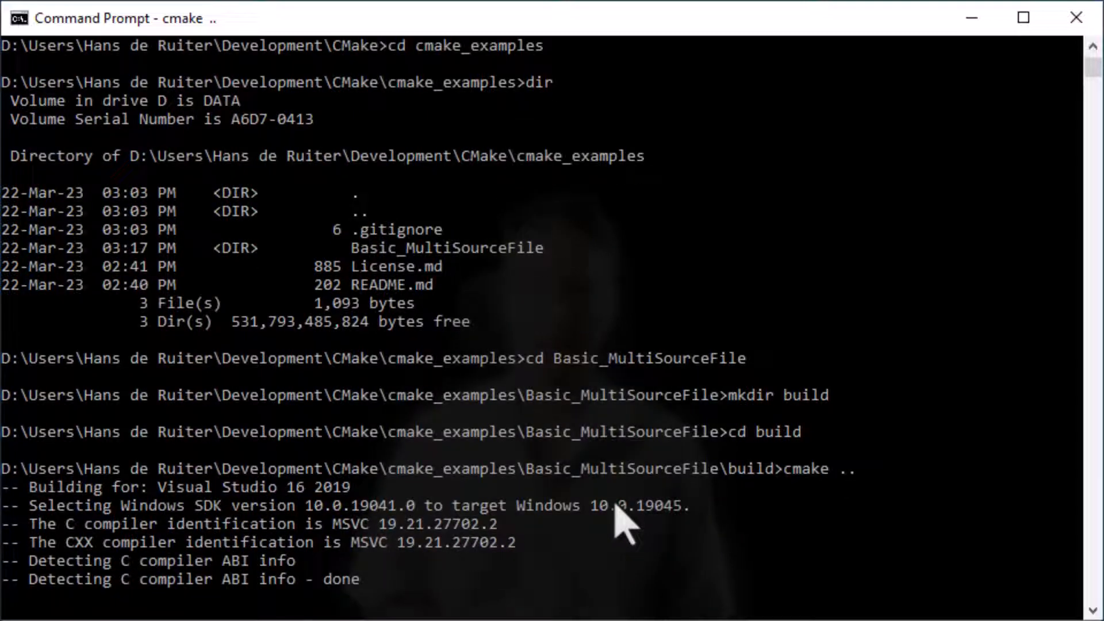
{"action": "scroll", "scroll_direction": "down", "scroll_amount": 3}
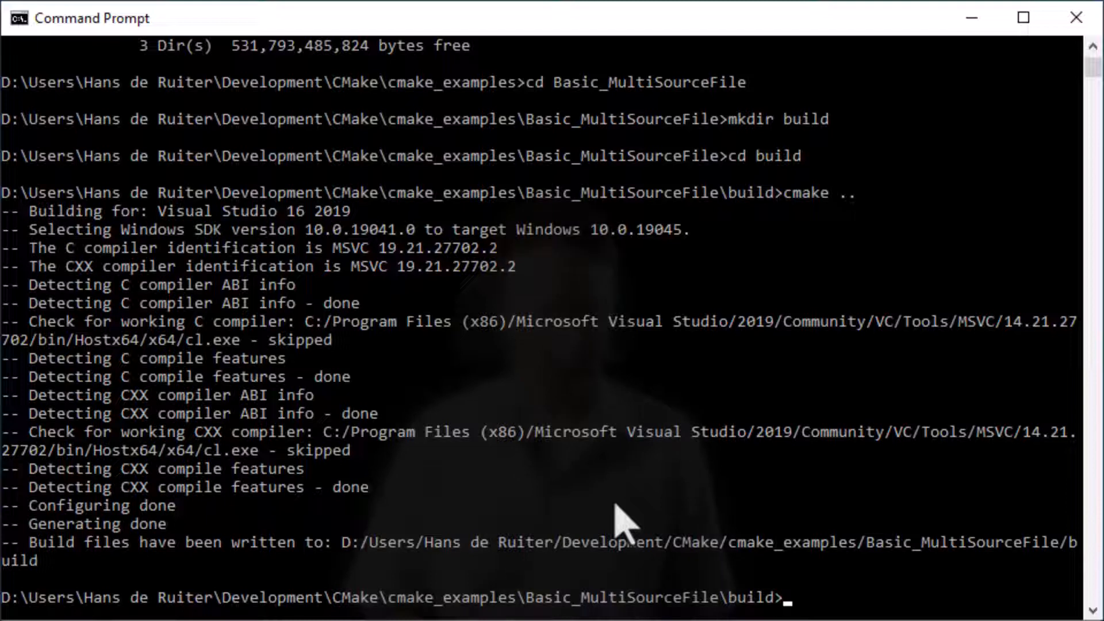
Step: Run cmake --build . to compile hello_world.exe into build\Debug
{"action": "type", "text": "cmk"}
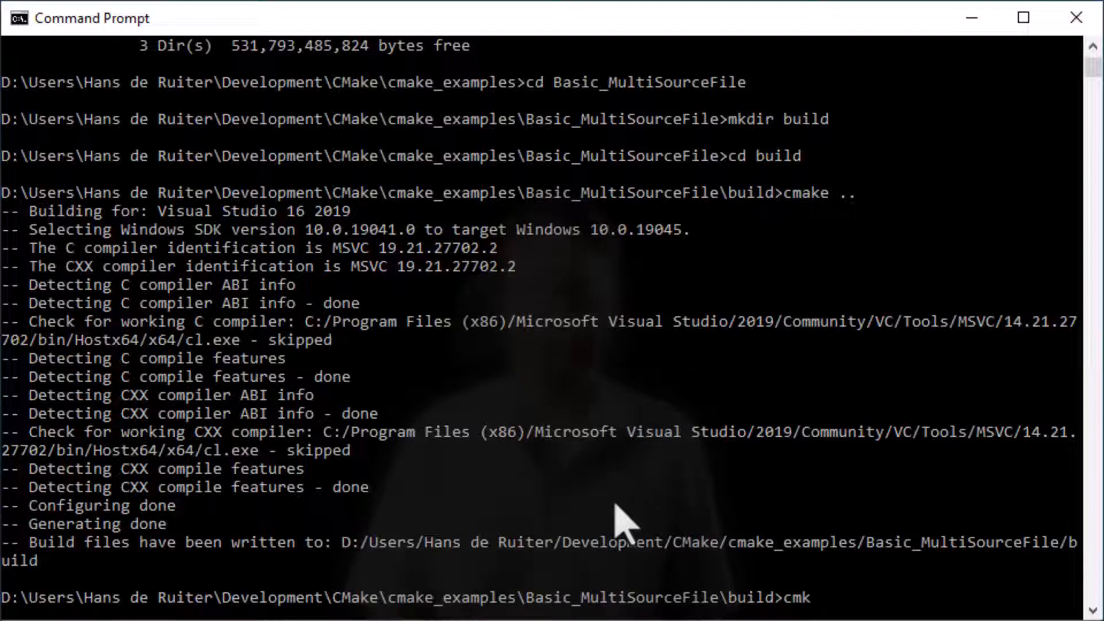
{"action": "type", "text": "ake --bui"}
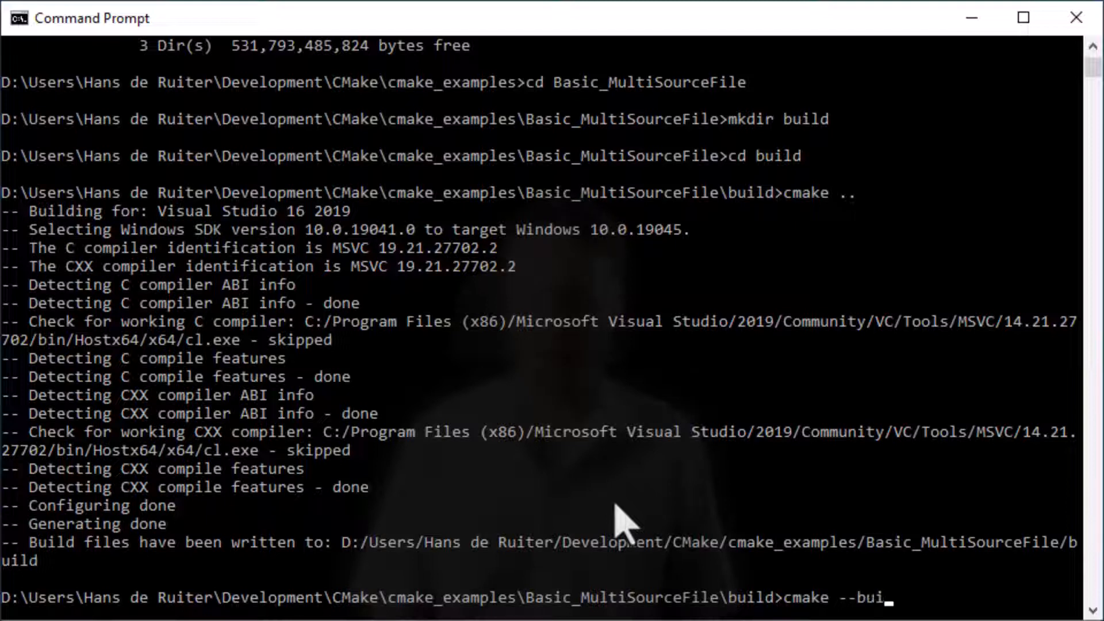
{"action": "type", "text": "ld"}
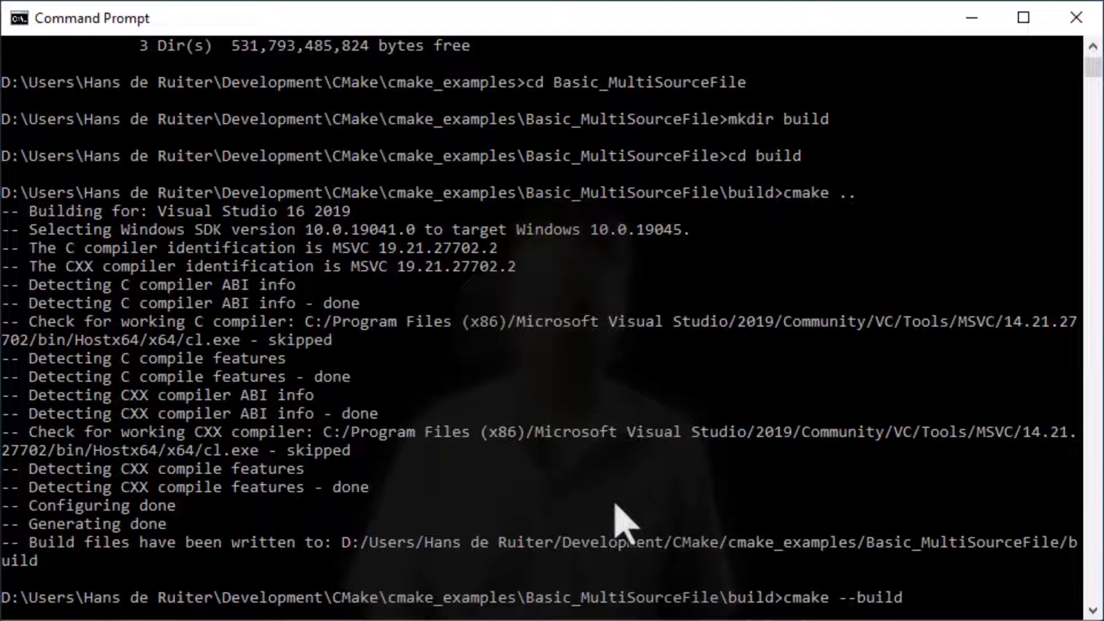
{"action": "type", "text": "."}
{"action": "type", "text": "dir"}
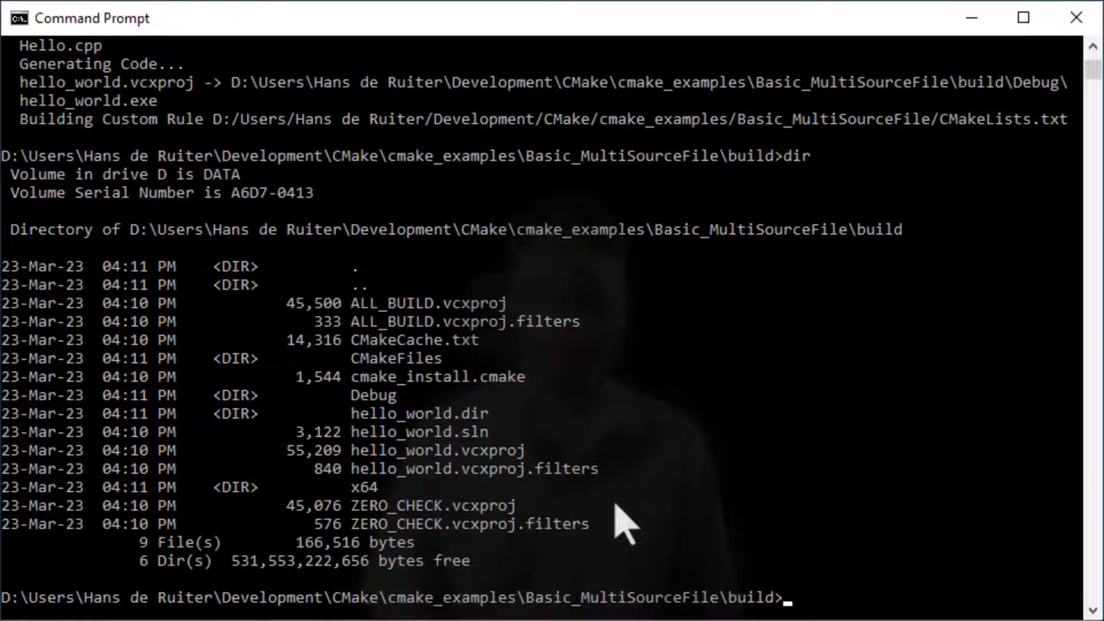
Step: Move into the Debug folder and run the hello_world executable
{"action": "type", "text": "cd Debu"}
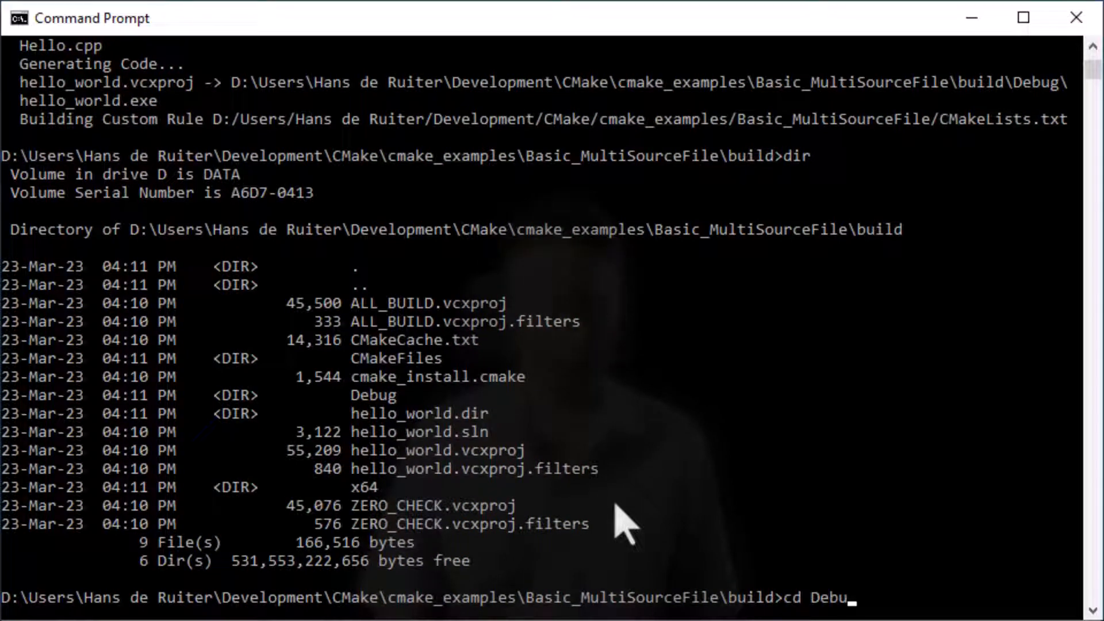
{"action": "key", "text": "Return"}
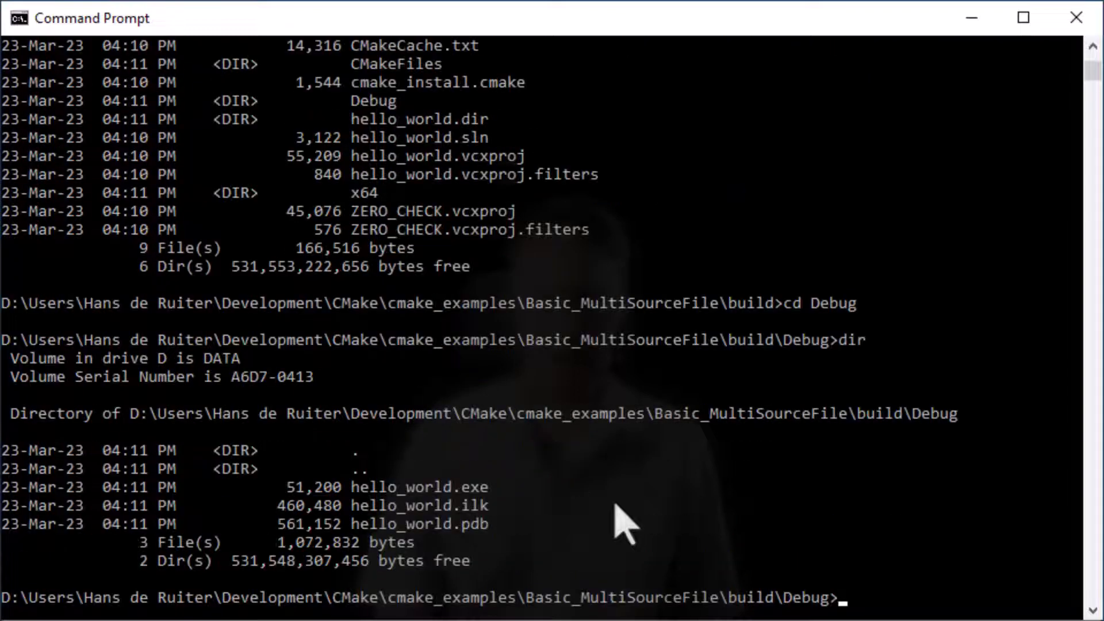
{"action": "type", "text": "h"}
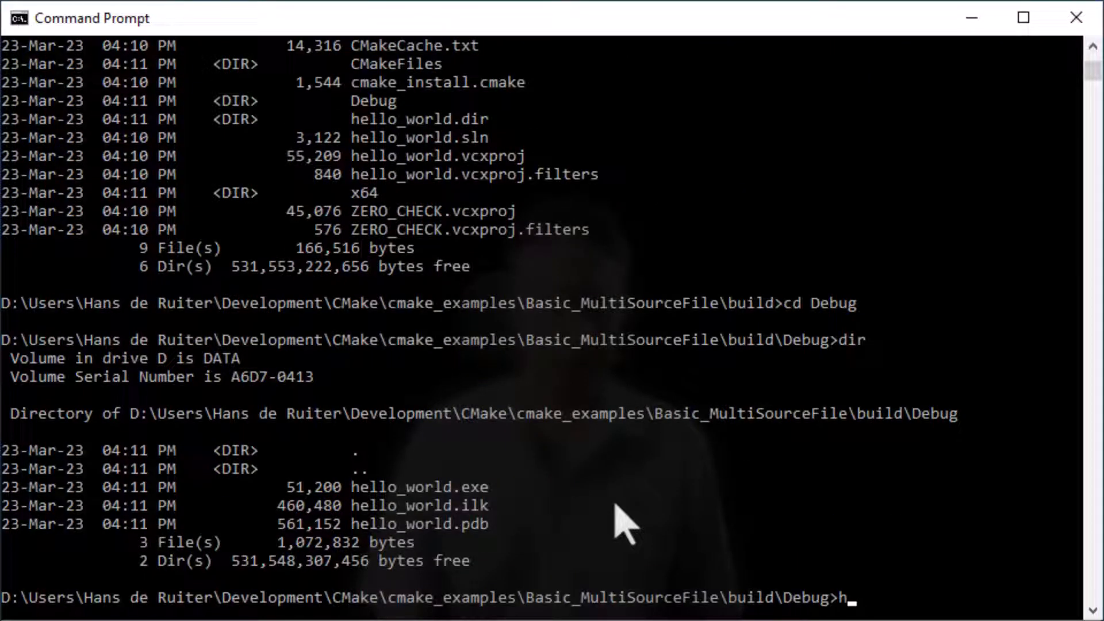
{"action": "type", "text": "ello_wor"}
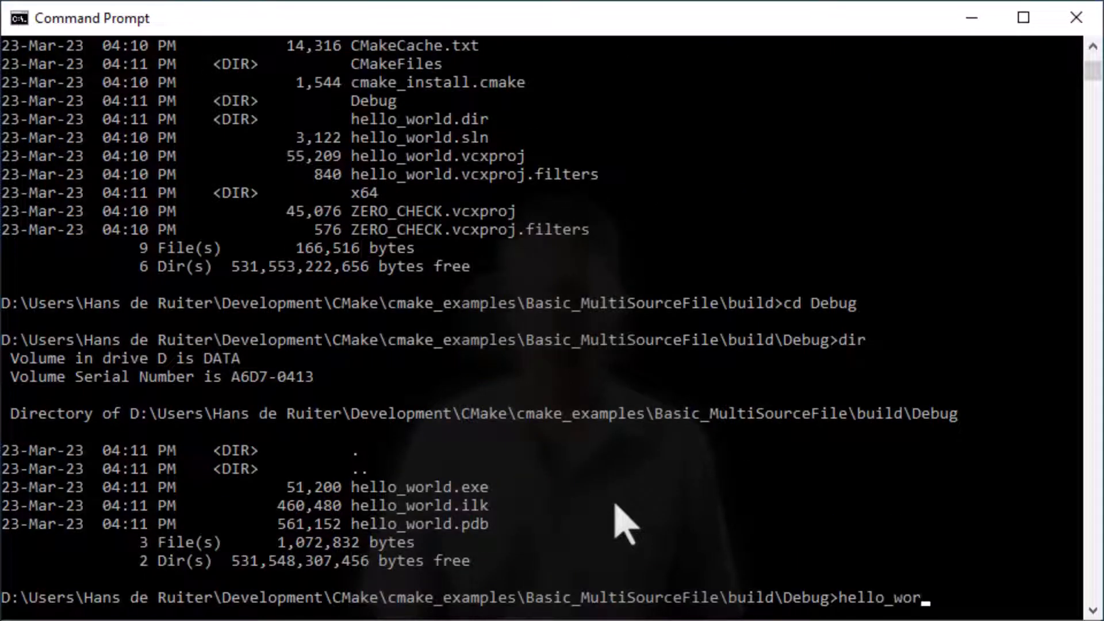
{"action": "key", "text": "Return"}
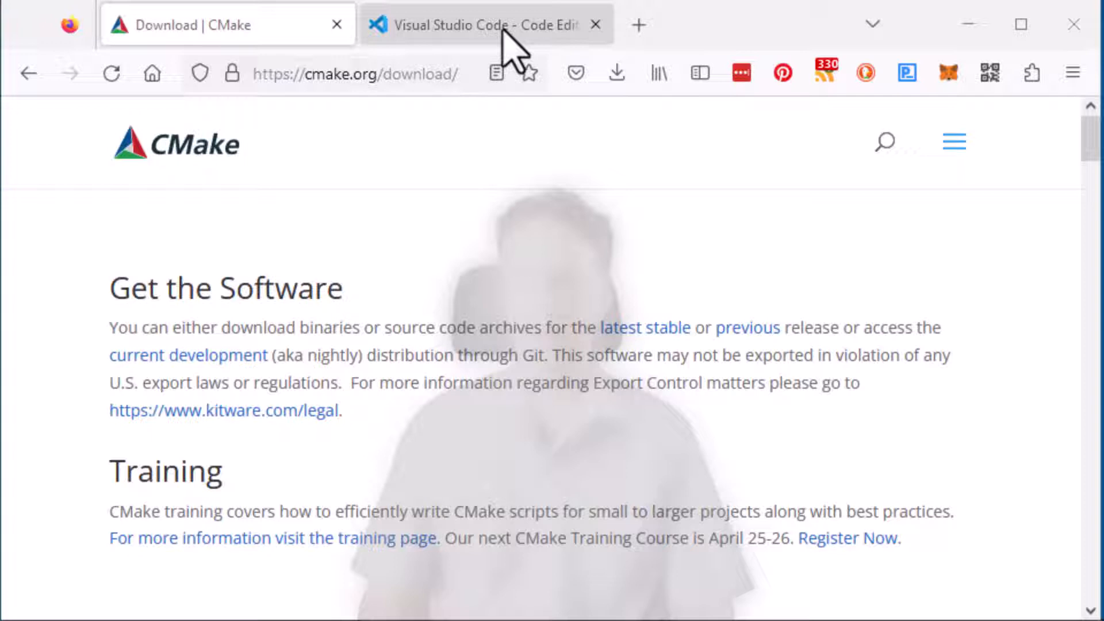
Step: Switch to the Visual Studio Code website tab next to the CMake download page
{"action": "left_click", "coordinate": [482, 24]}
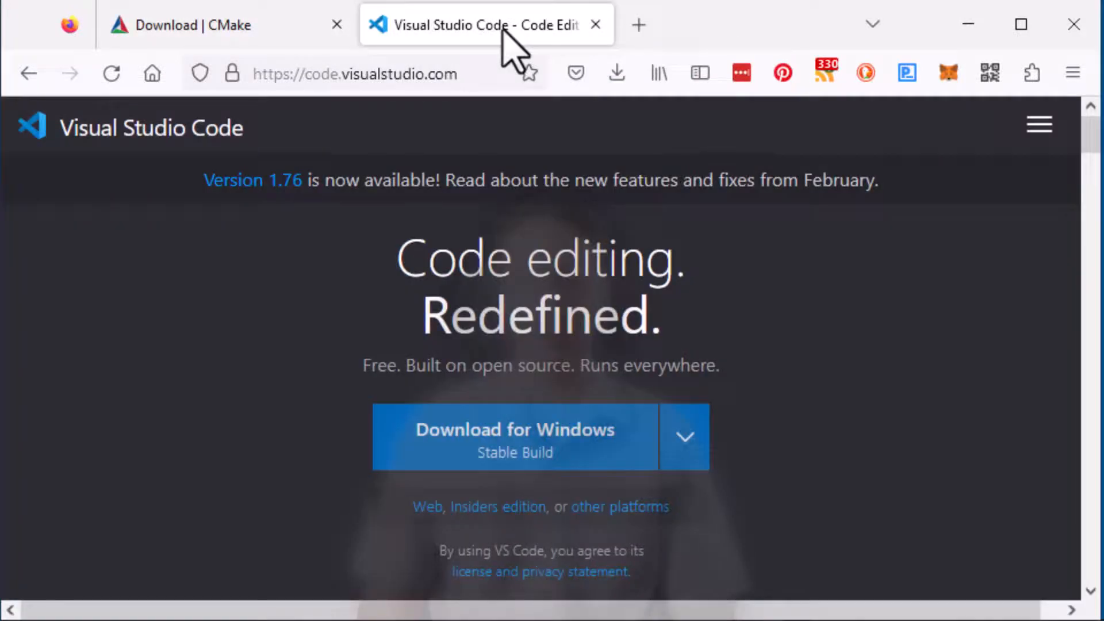
{"action": "mouse_move", "coordinate": [81, 140]}
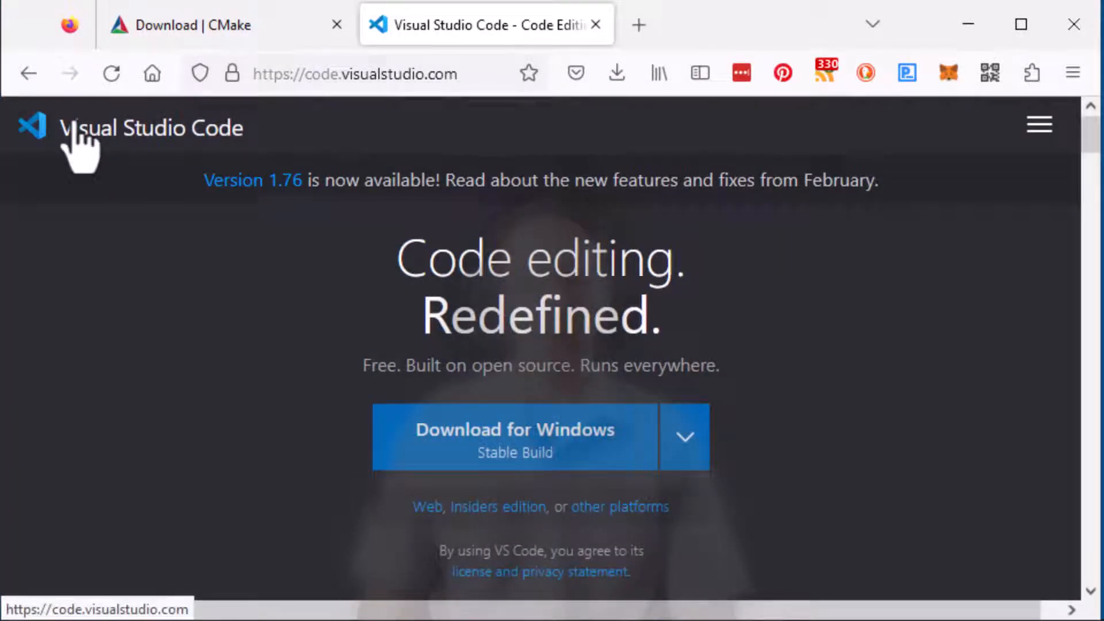
{"action": "mouse_move", "coordinate": [309, 149]}
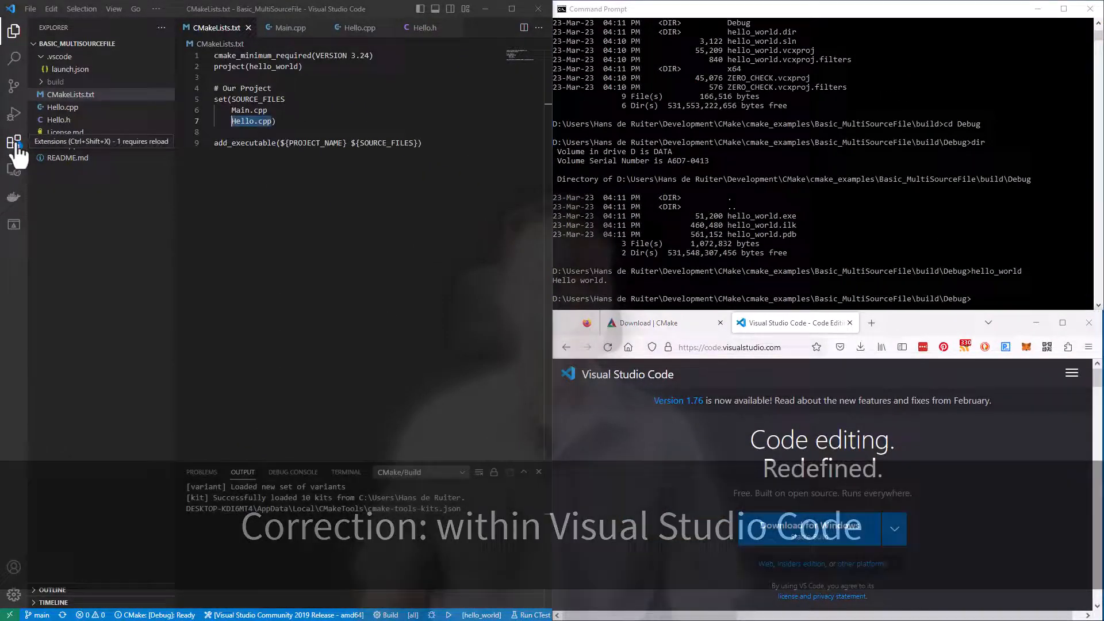
Step: Find the installed C/C++ and CMake Tools extensions and show the CMake Tools details page
{"action": "left_click", "coordinate": [15, 139]}
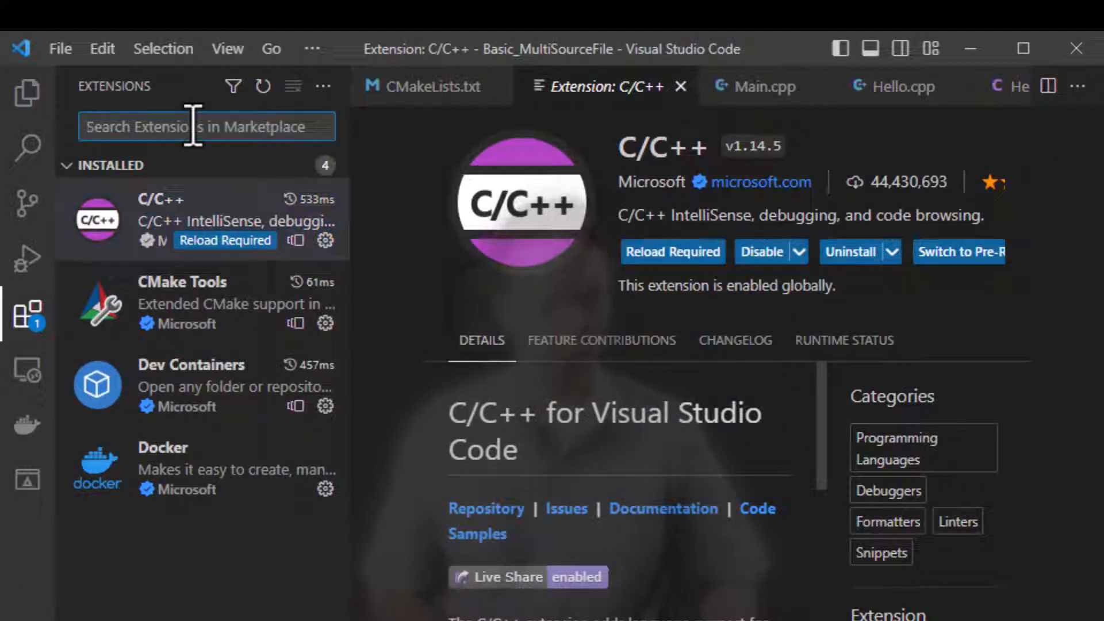
{"action": "mouse_move", "coordinate": [28, 313]}
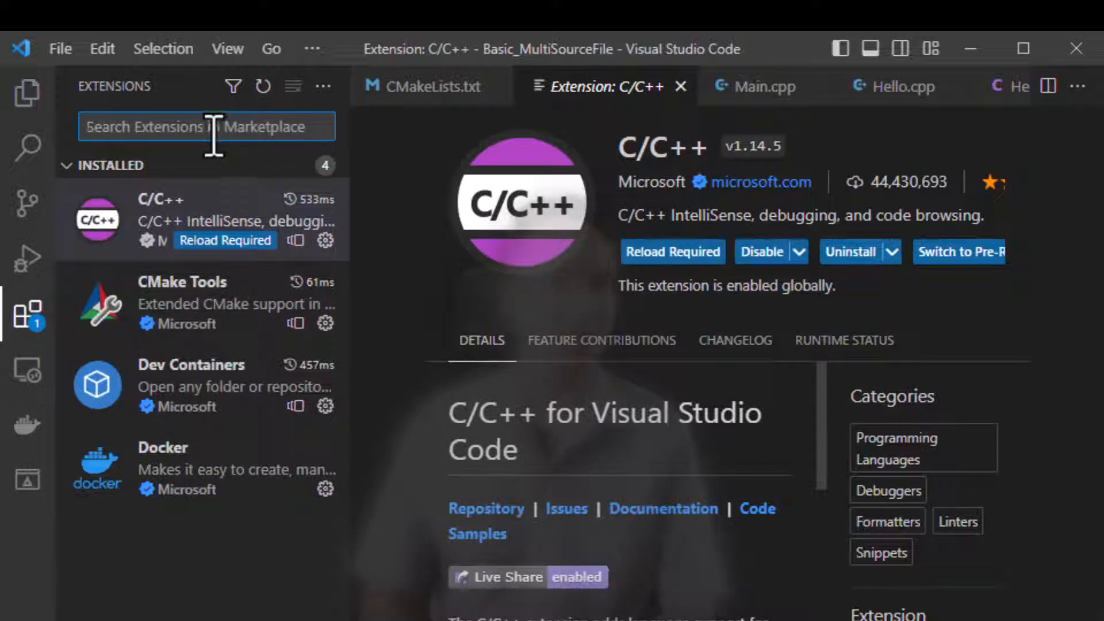
{"action": "type", "text": "C/C++"}
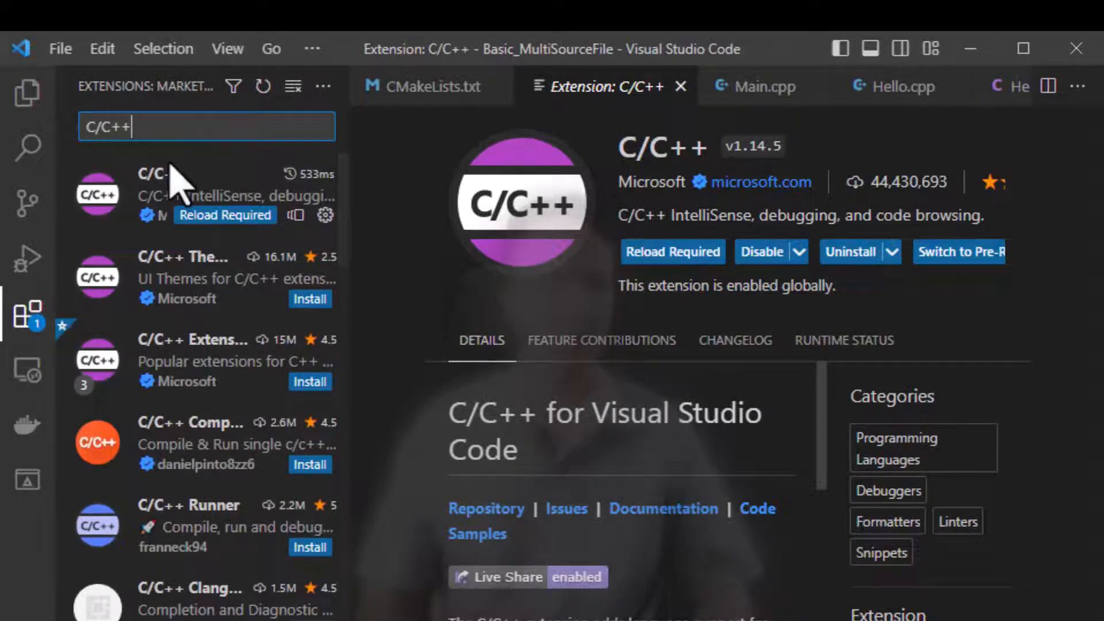
{"action": "mouse_move", "coordinate": [687, 222]}
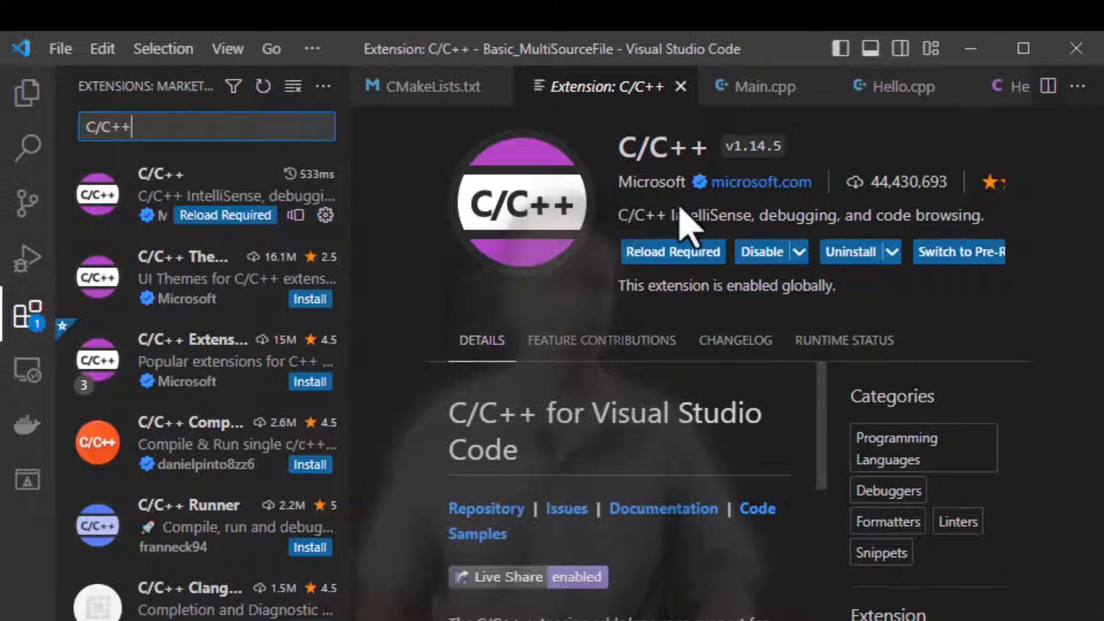
{"action": "mouse_move", "coordinate": [958, 219]}
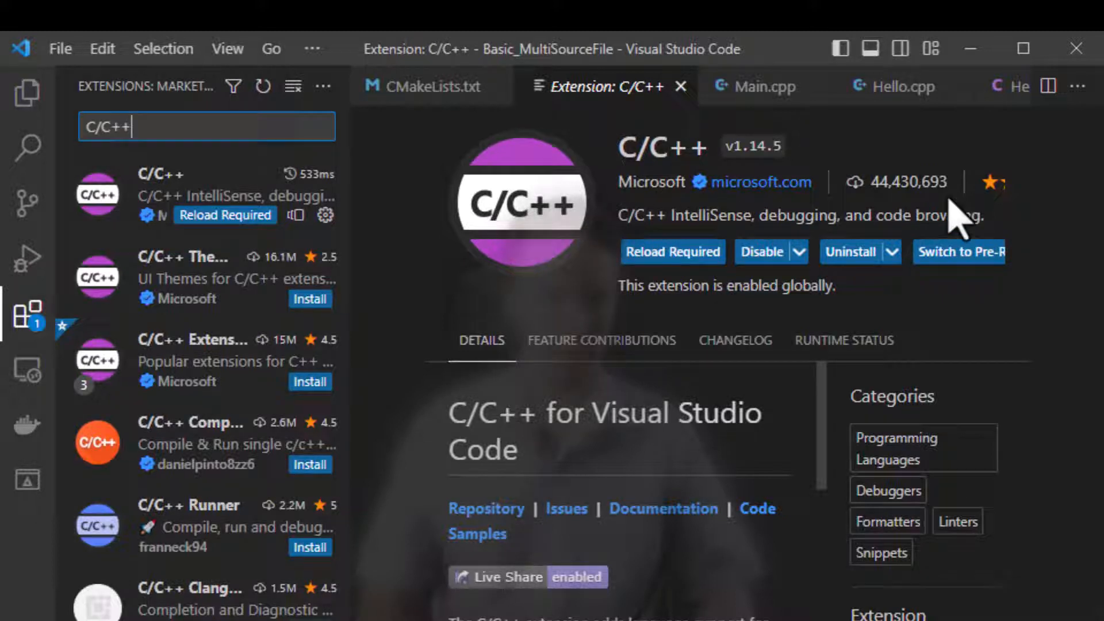
{"action": "mouse_move", "coordinate": [861, 252]}
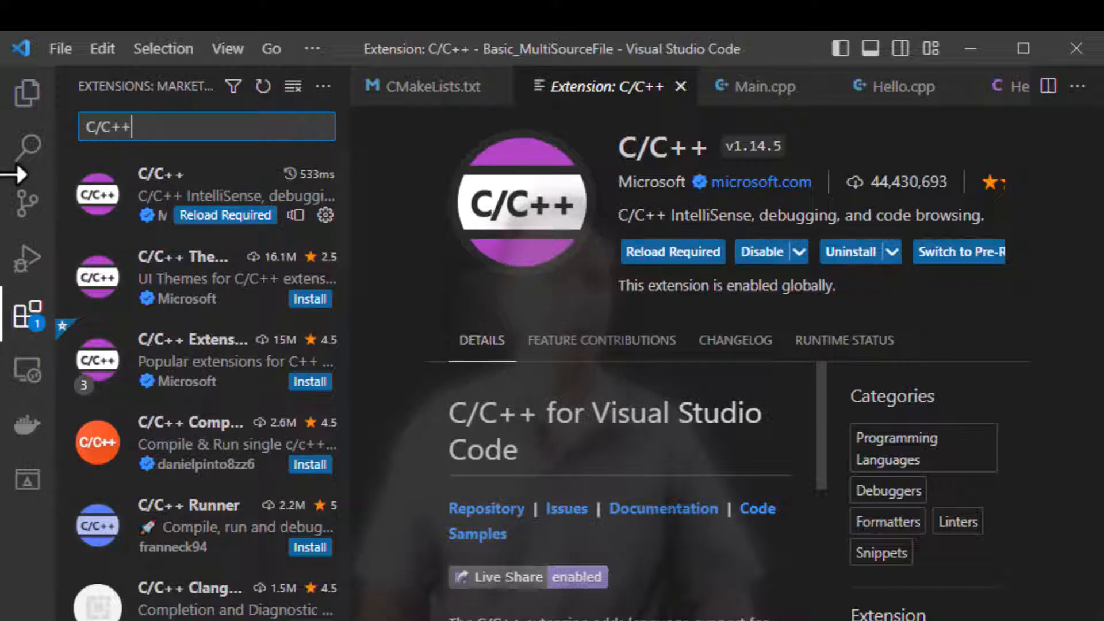
{"action": "mouse_move", "coordinate": [226, 215]}
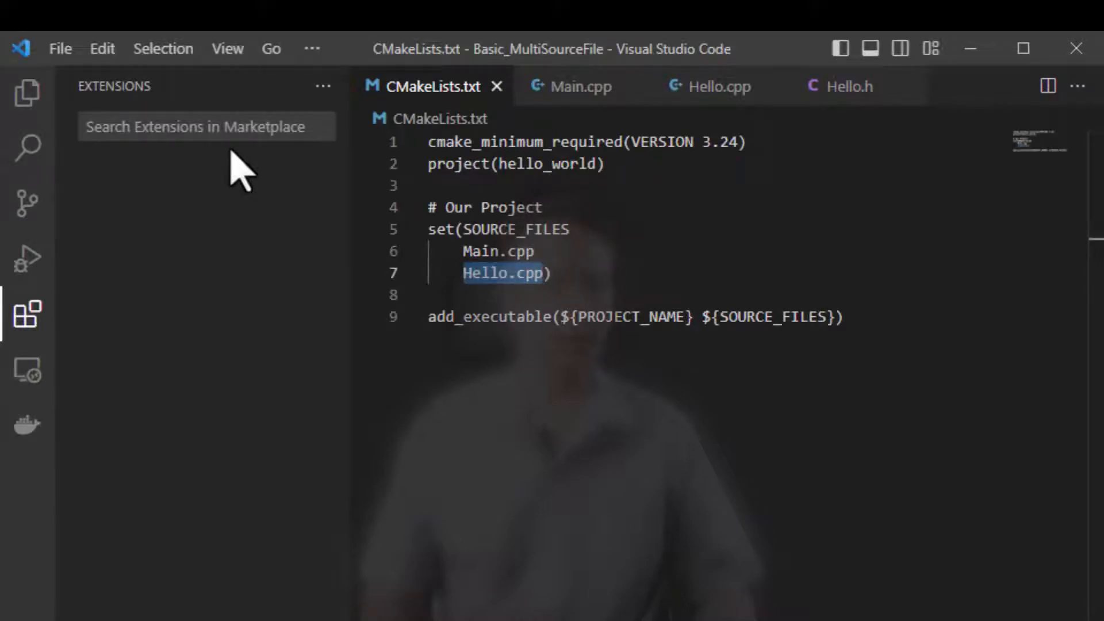
{"action": "mouse_move", "coordinate": [28, 257]}
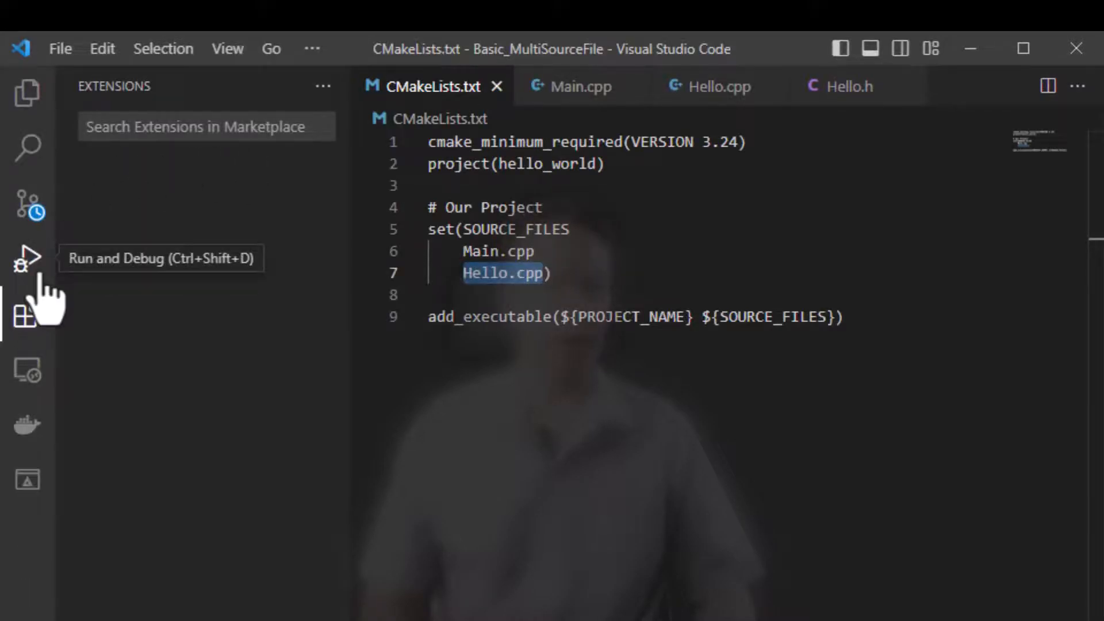
{"action": "left_click", "coordinate": [27, 315]}
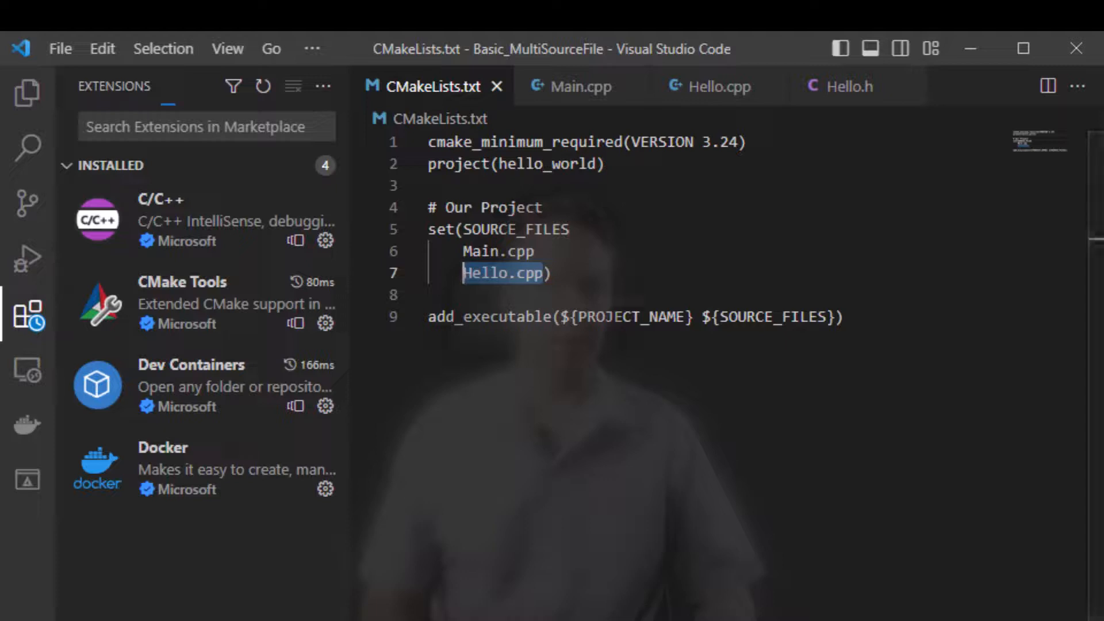
{"action": "mouse_move", "coordinate": [173, 318]}
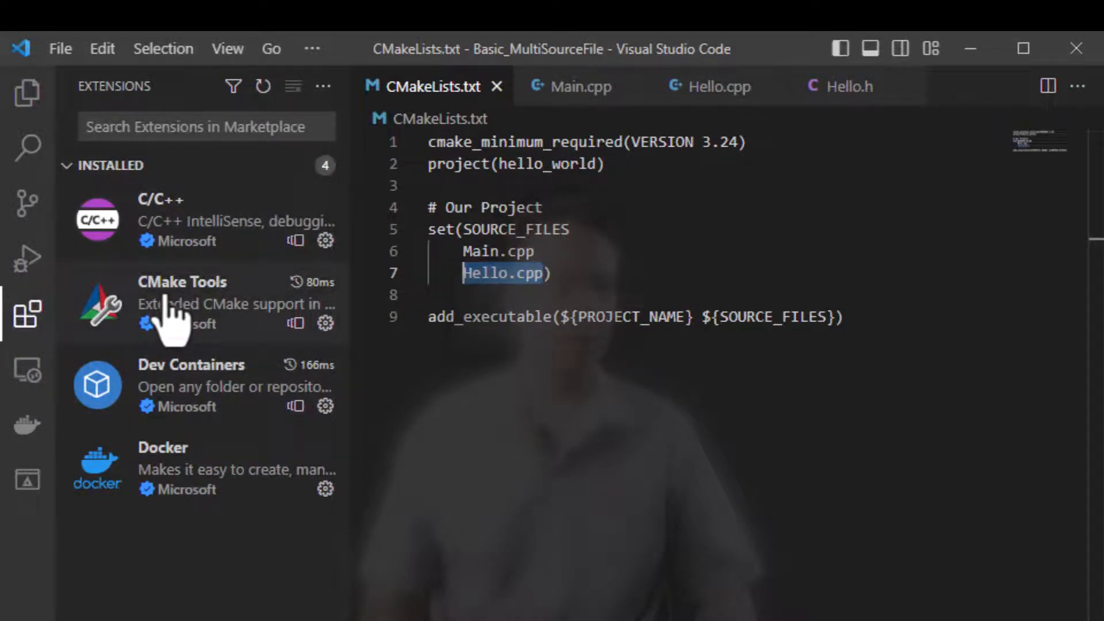
{"action": "left_click", "coordinate": [206, 127]}
{"action": "type", "text": "CMake Tools"}
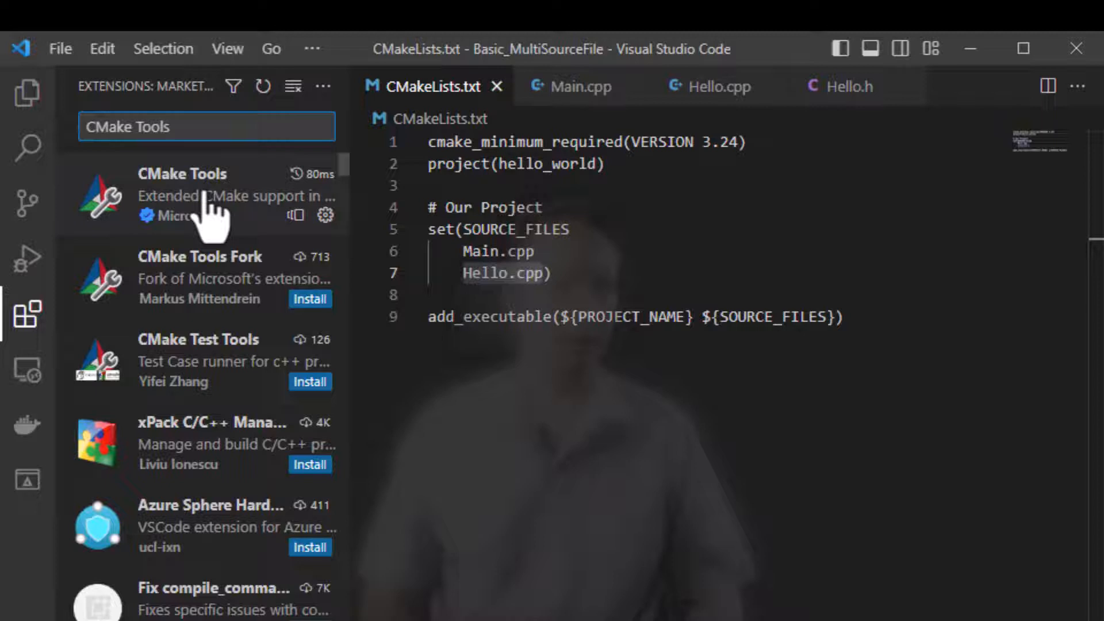
{"action": "left_click", "coordinate": [182, 194]}
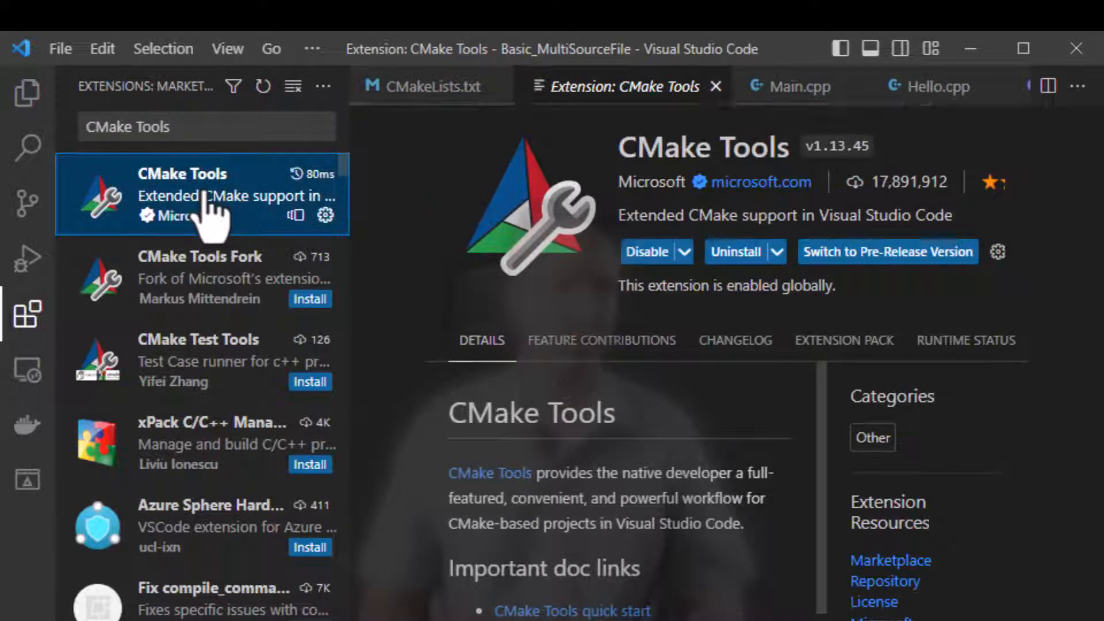
{"action": "mouse_move", "coordinate": [162, 444]}
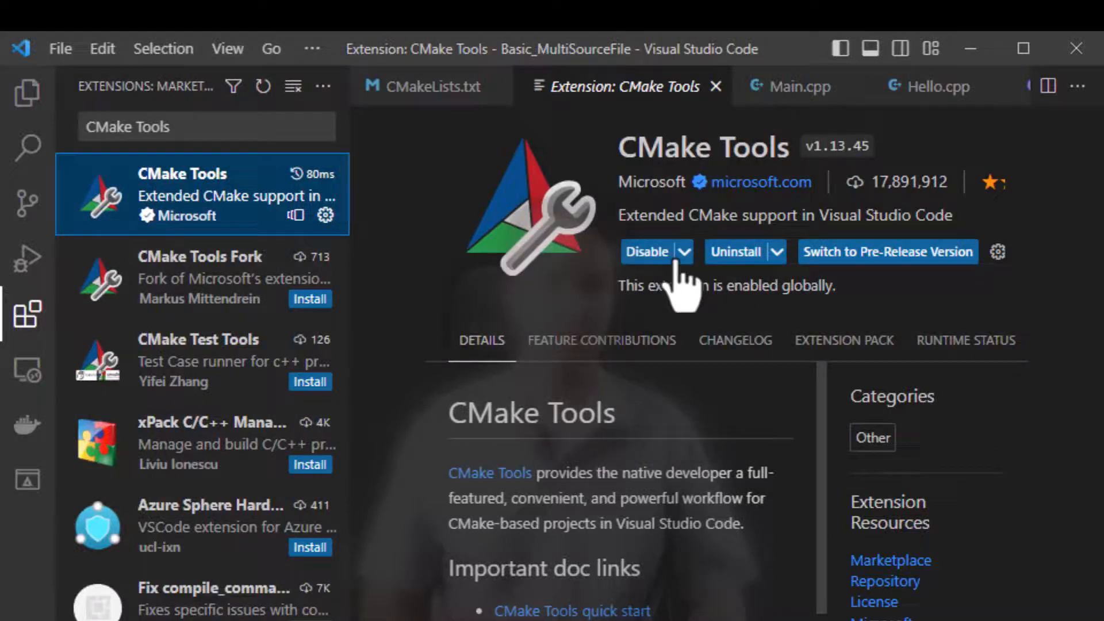
{"action": "mouse_move", "coordinate": [705, 225]}
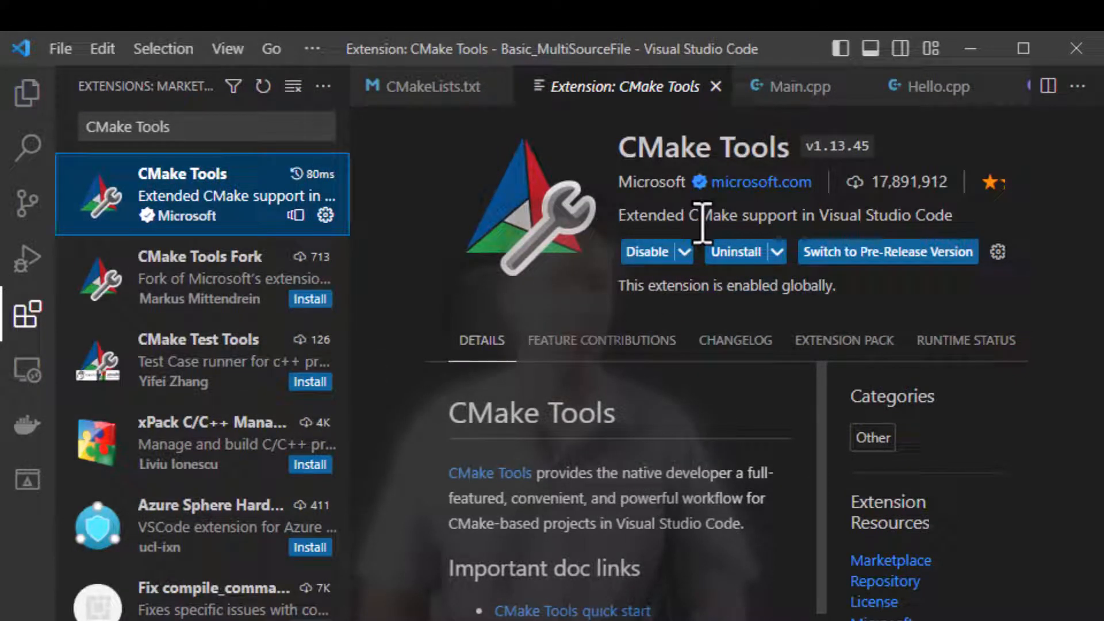
{"action": "mouse_move", "coordinate": [26, 92]}
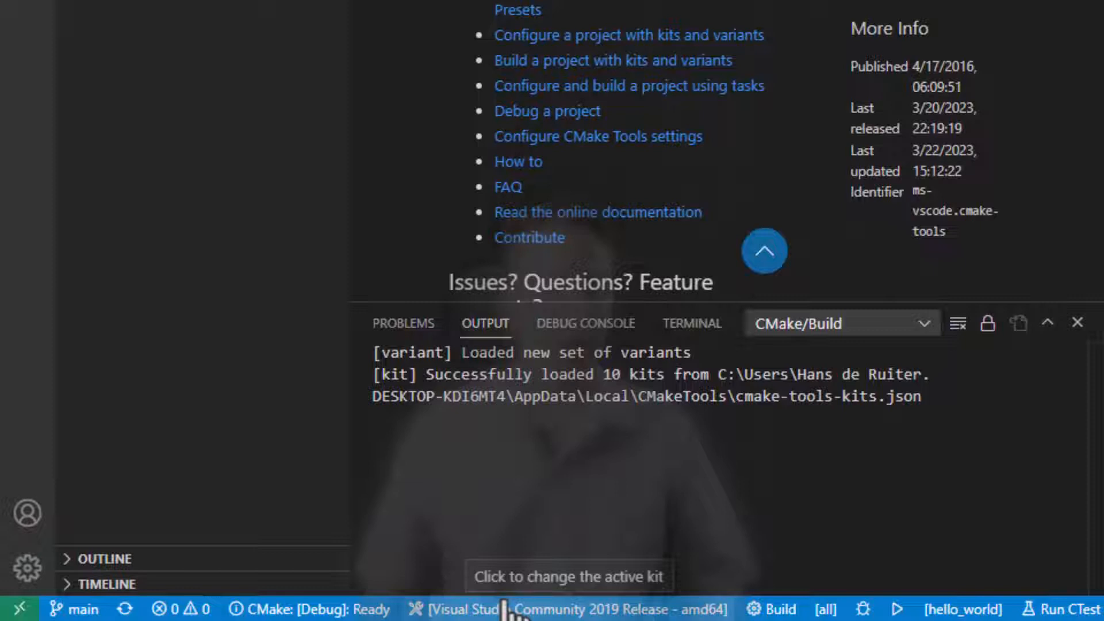
{"action": "mouse_move", "coordinate": [538, 609]}
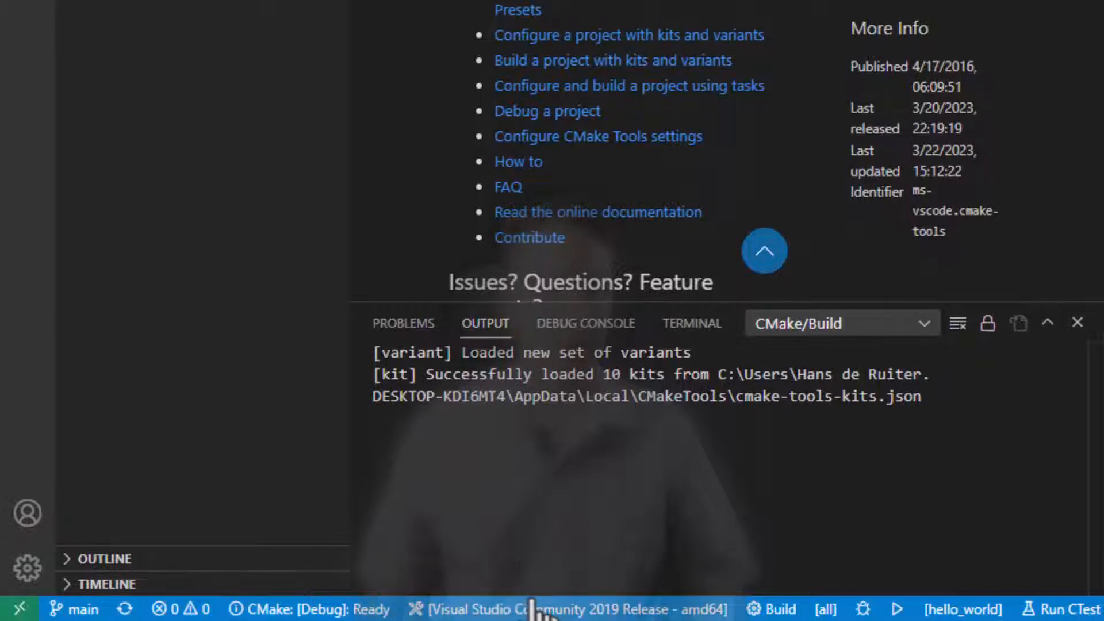
{"action": "mouse_move", "coordinate": [535, 609]}
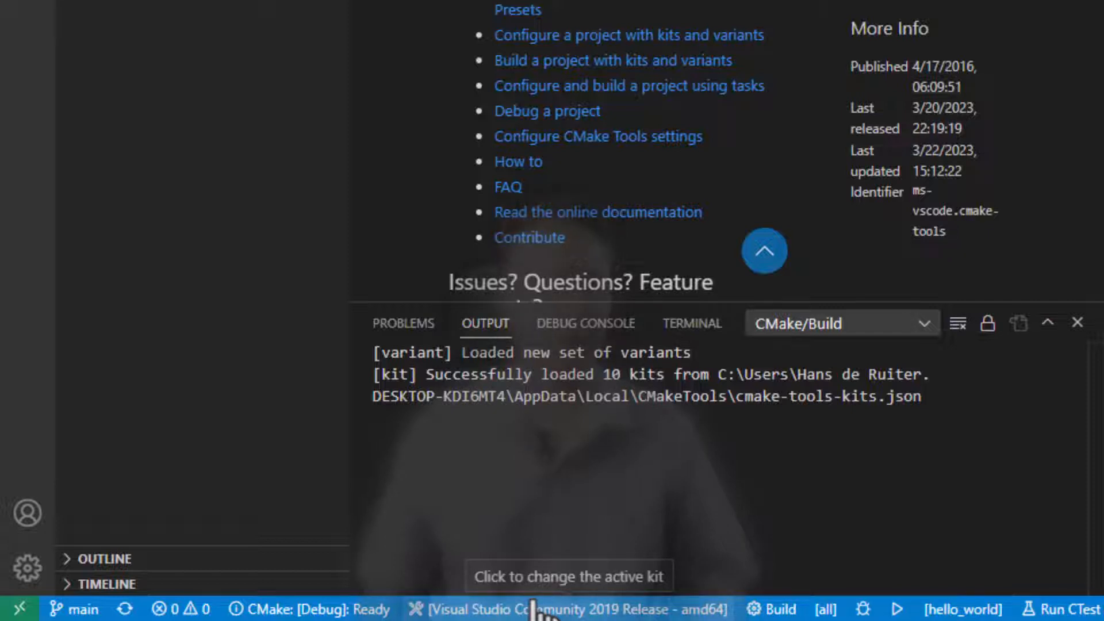
{"action": "scroll", "scroll_direction": "up", "scroll_amount": 3}
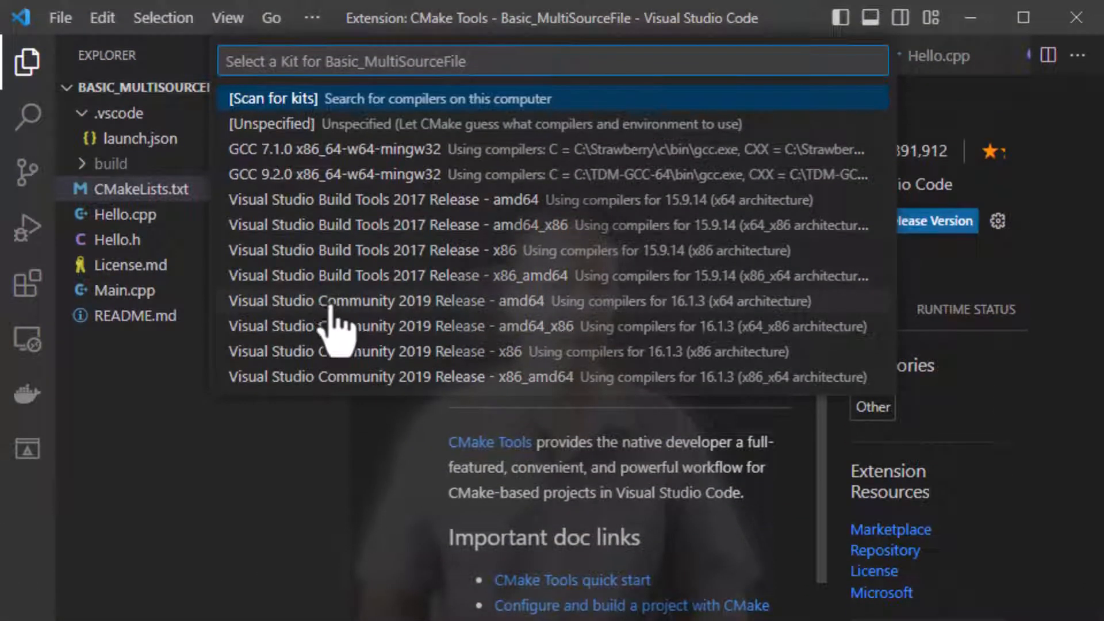
{"action": "mouse_move", "coordinate": [577, 338]}
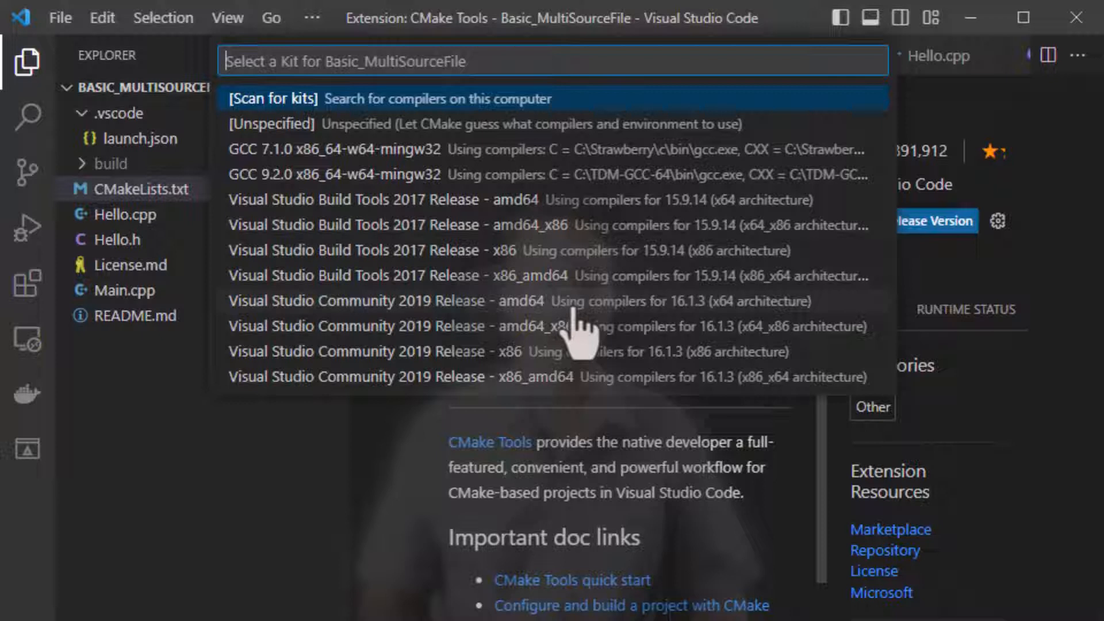
{"action": "mouse_move", "coordinate": [577, 325]}
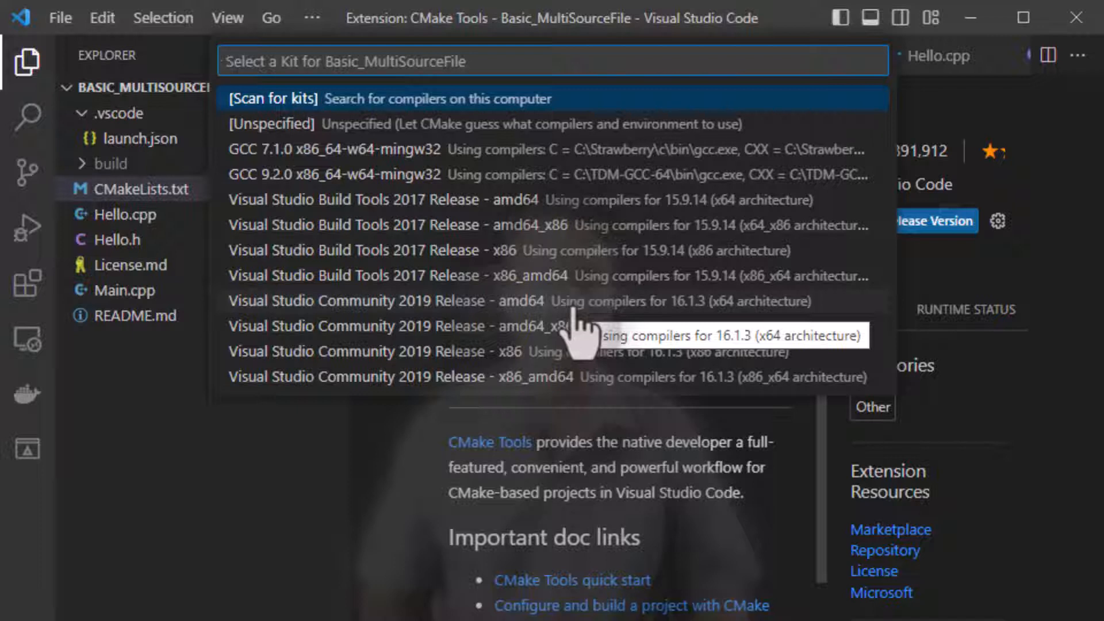
{"action": "mouse_move", "coordinate": [405, 149]}
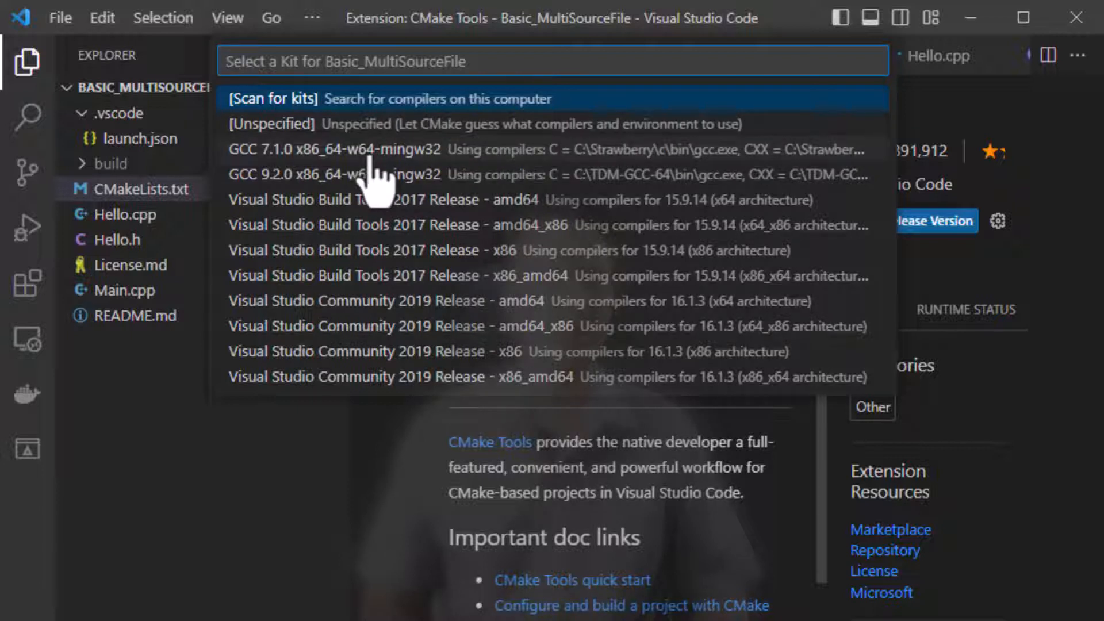
{"action": "mouse_move", "coordinate": [468, 179]}
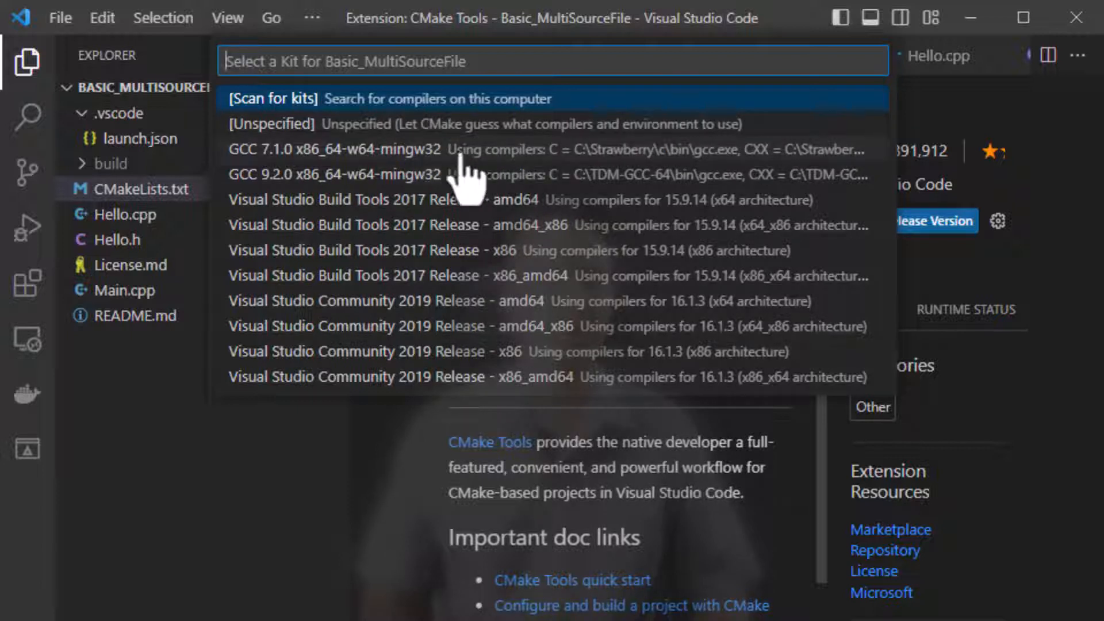
{"action": "mouse_move", "coordinate": [444, 324]}
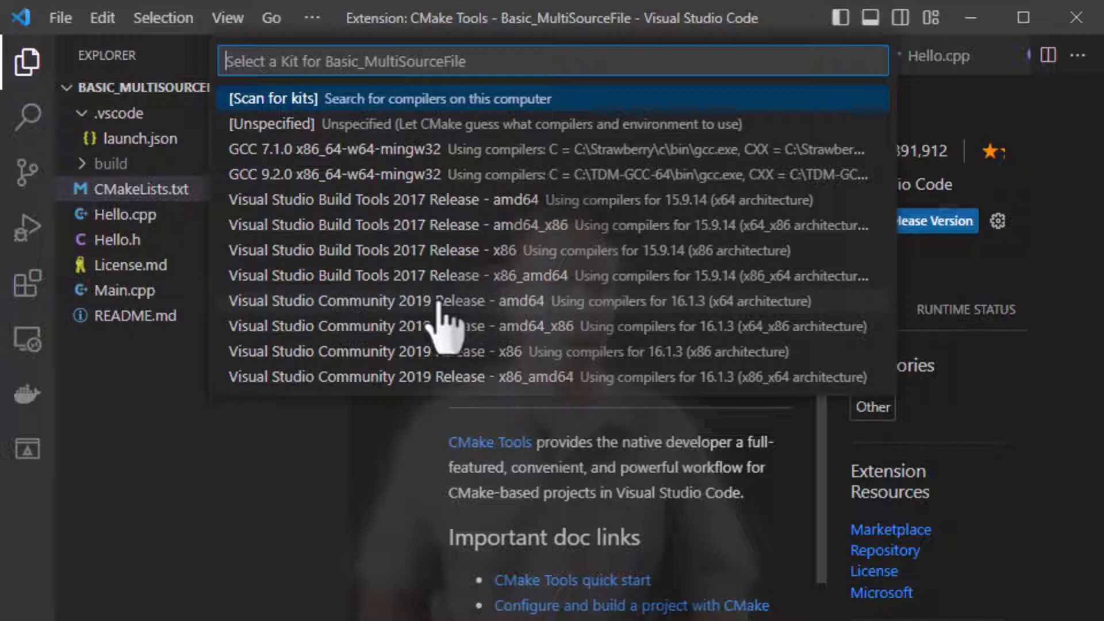
{"action": "key", "text": "Escape"}
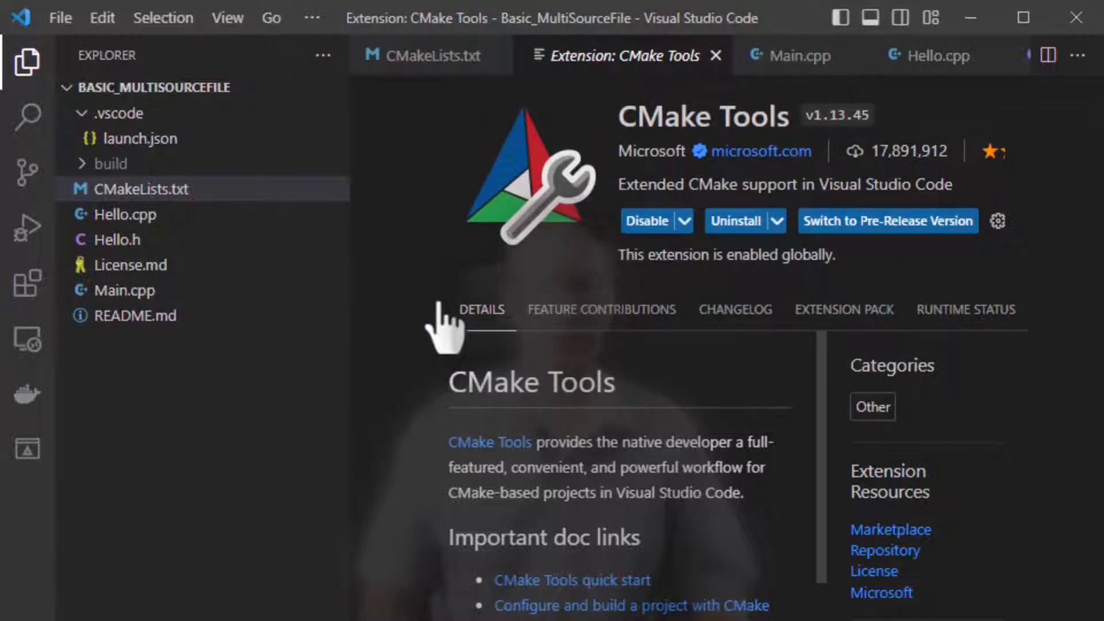
Step: Build the [all] target from the CMake status bar, then launch hello_world under the debugger
{"action": "scroll", "scroll_direction": "down", "scroll_amount": 3}
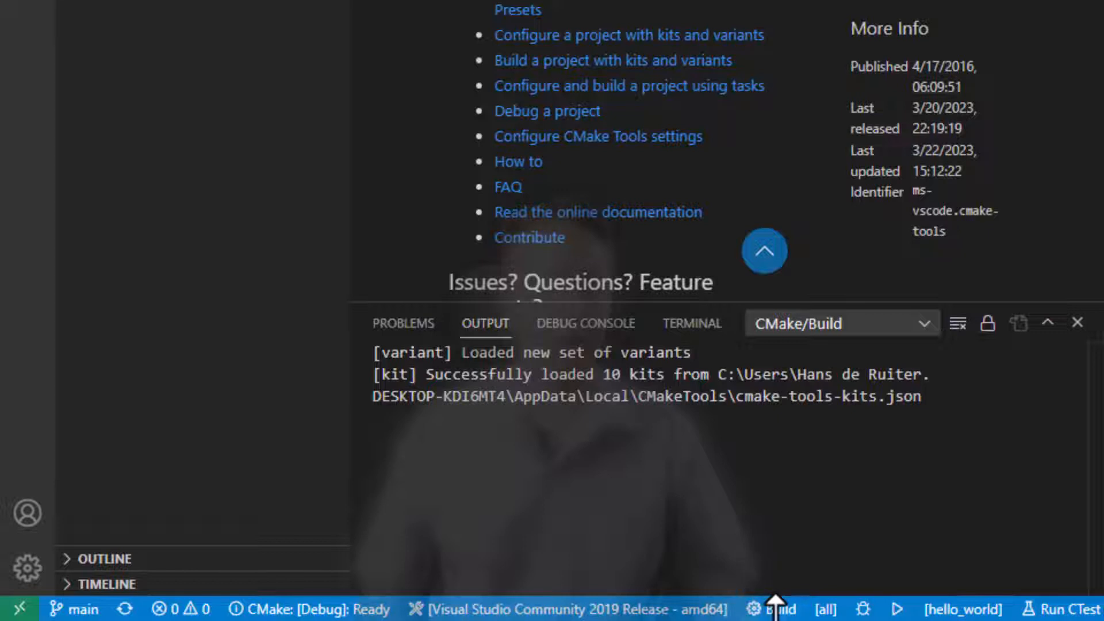
{"action": "mouse_move", "coordinate": [777, 610]}
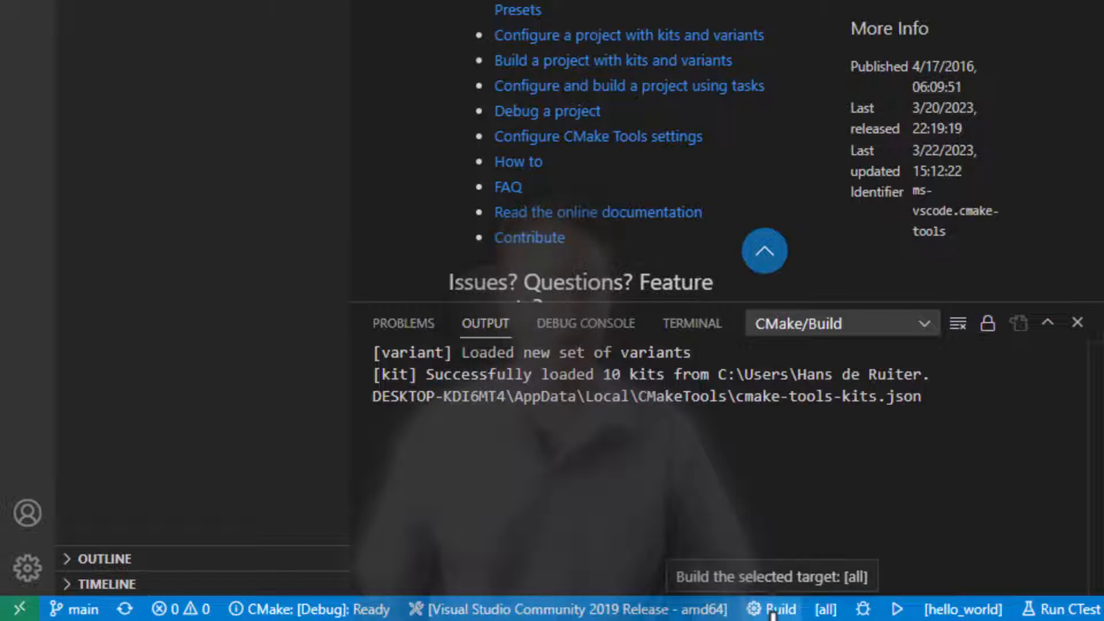
{"action": "left_click", "coordinate": [777, 610]}
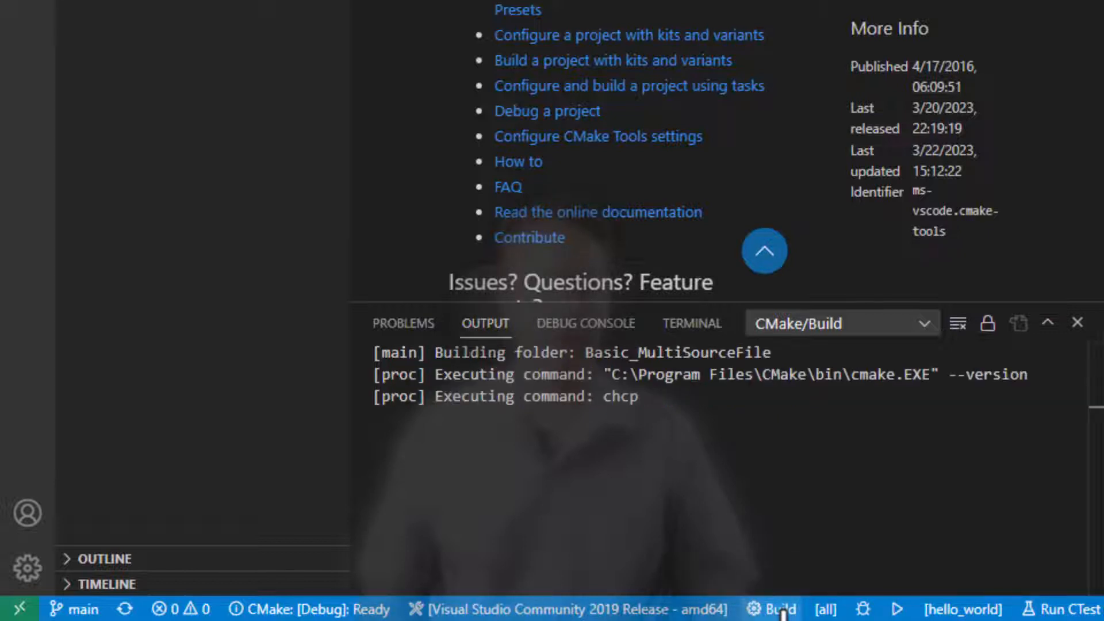
{"action": "mouse_move", "coordinate": [531, 413]}
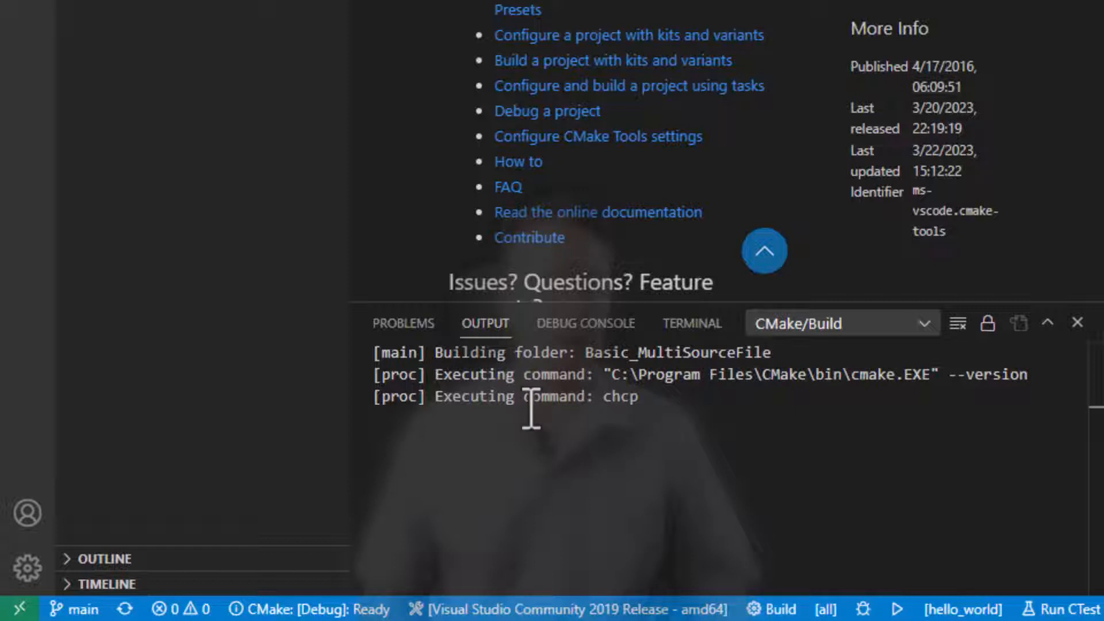
{"action": "mouse_move", "coordinate": [721, 412]}
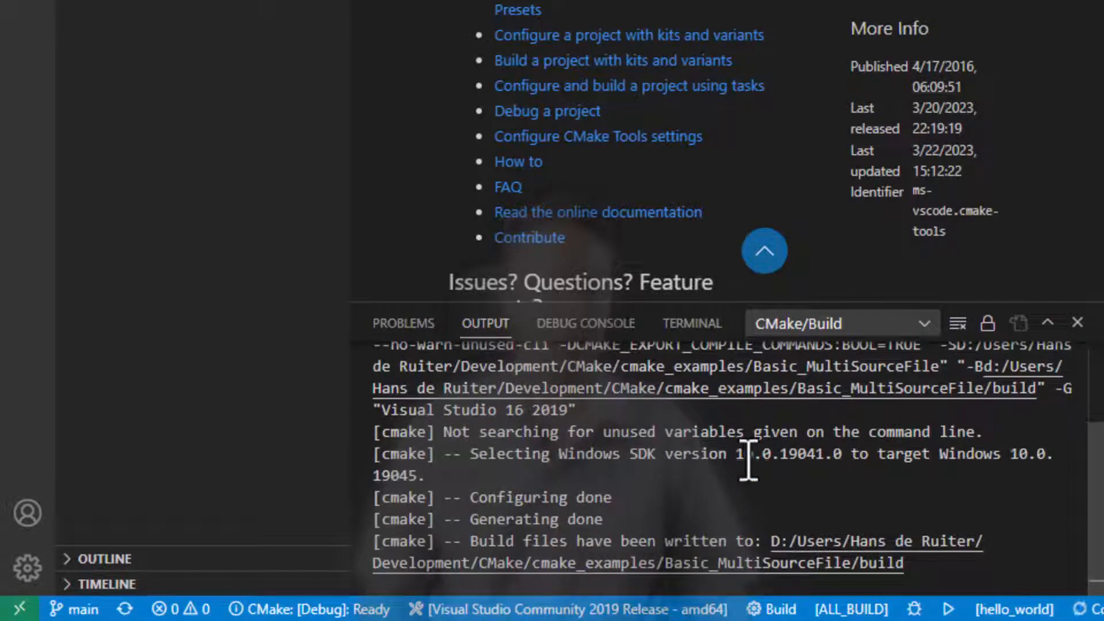
{"action": "left_click", "coordinate": [771, 610]}
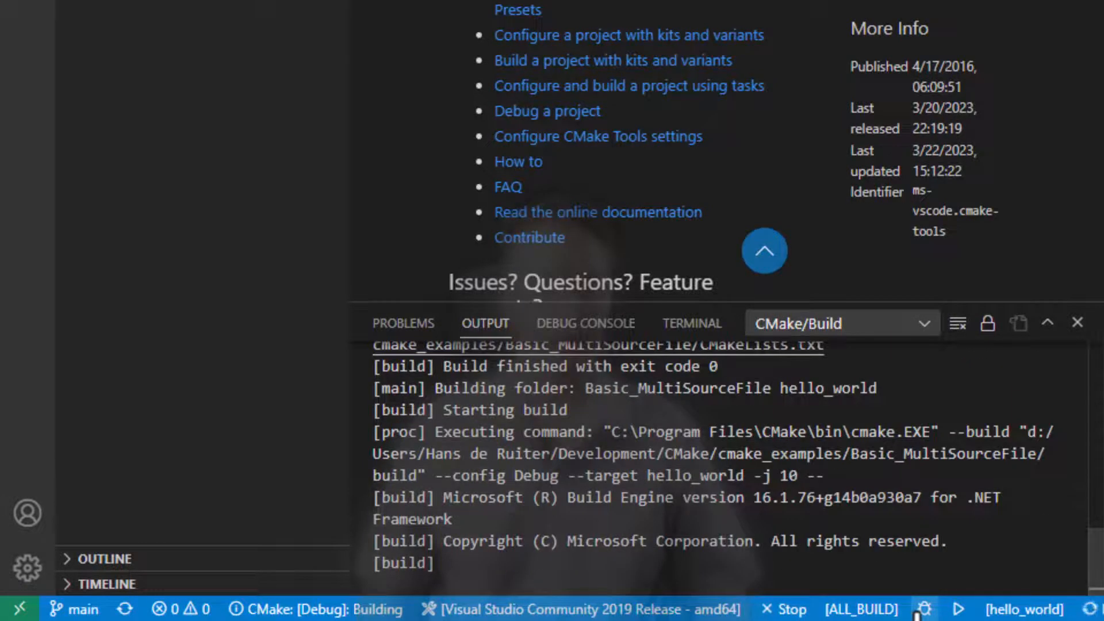
{"action": "left_click", "coordinate": [958, 610]}
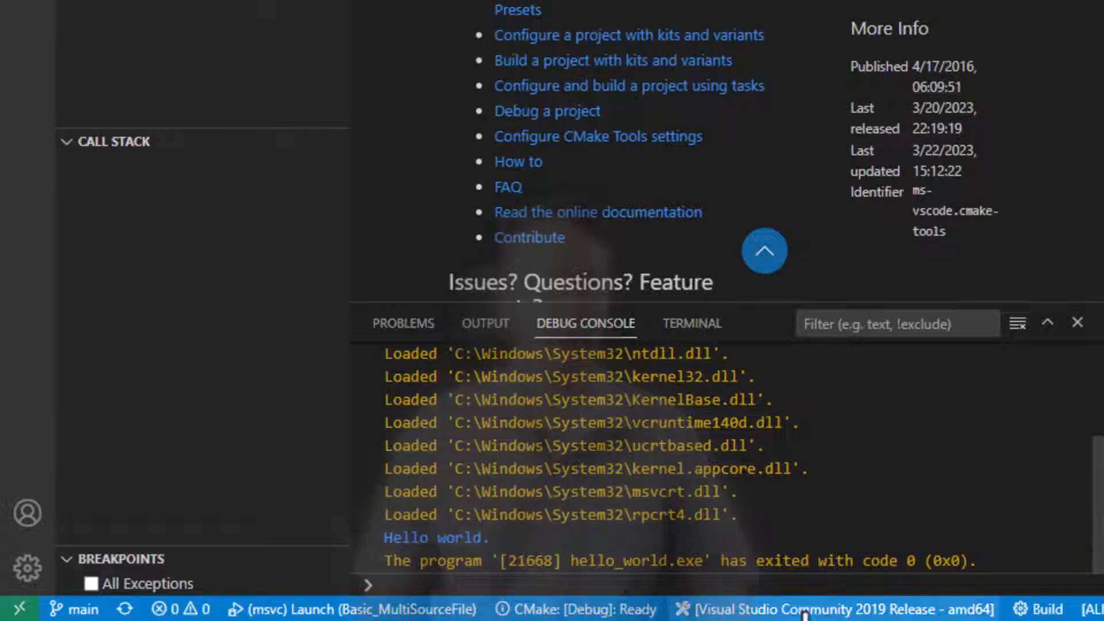
{"action": "mouse_move", "coordinate": [1049, 610]}
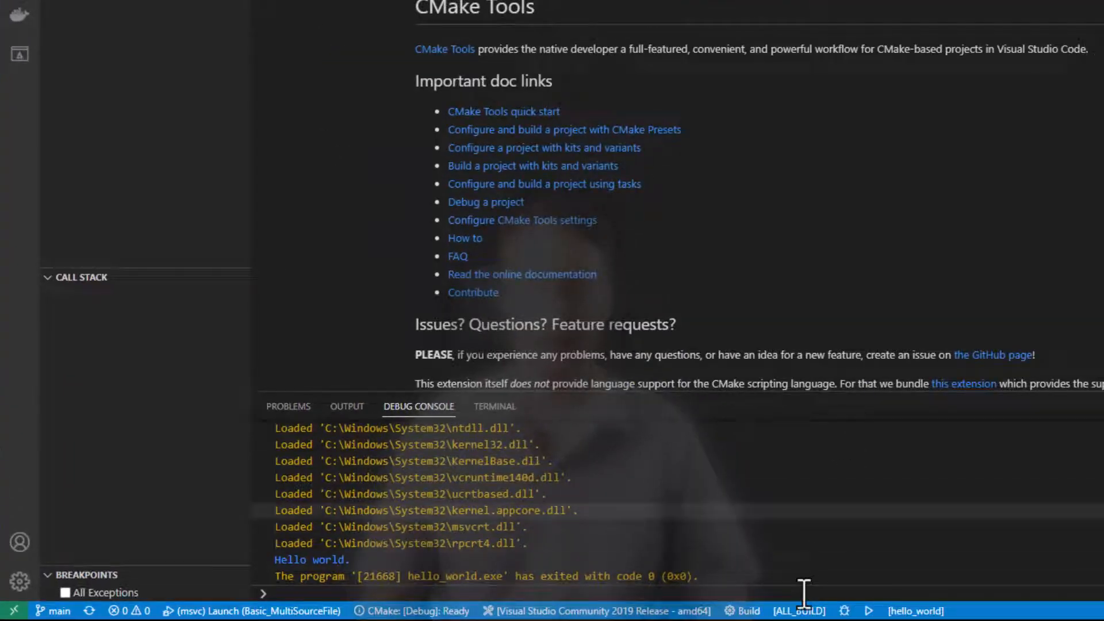
{"action": "mouse_move", "coordinate": [867, 611]}
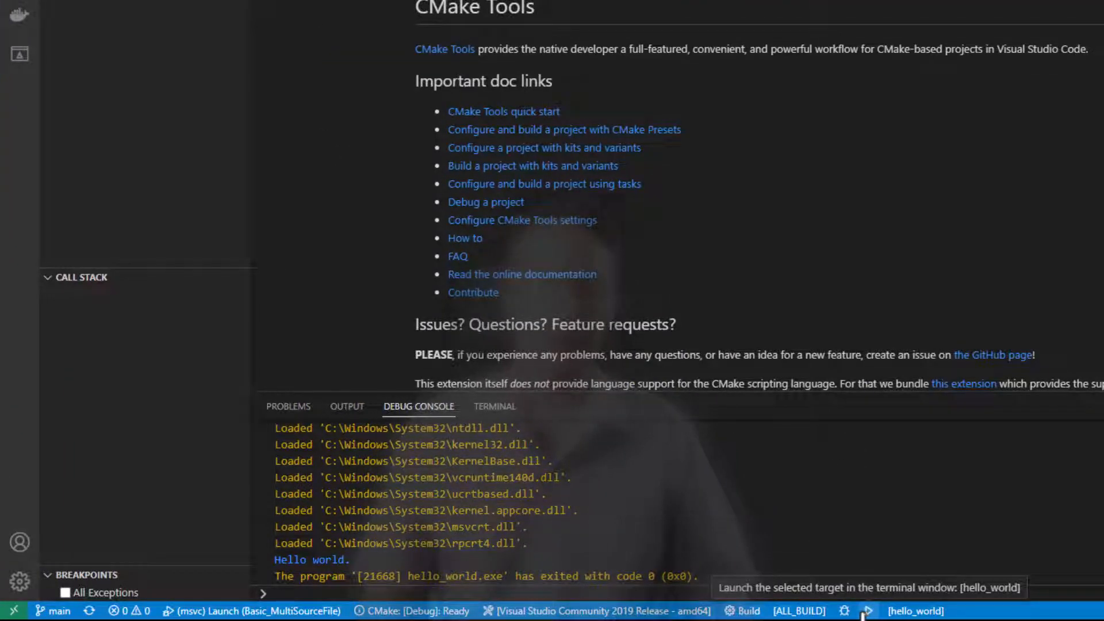
{"action": "mouse_move", "coordinate": [358, 563]}
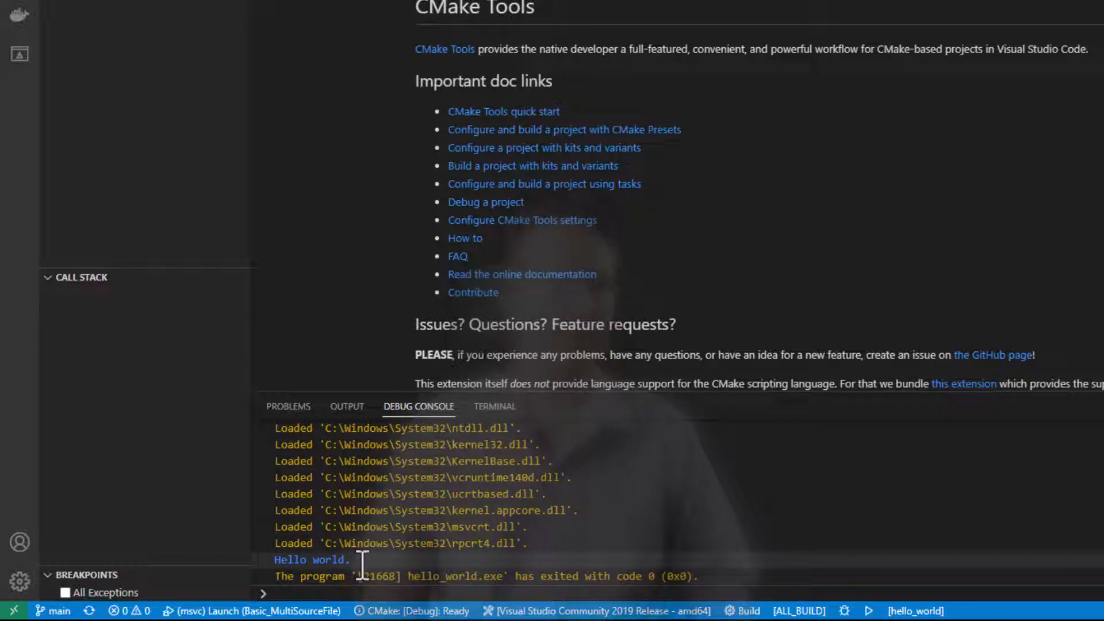
Step: Check the Debug Console output and return to the Main.cpp source
{"action": "scroll", "scroll_direction": "up", "scroll_amount": 3}
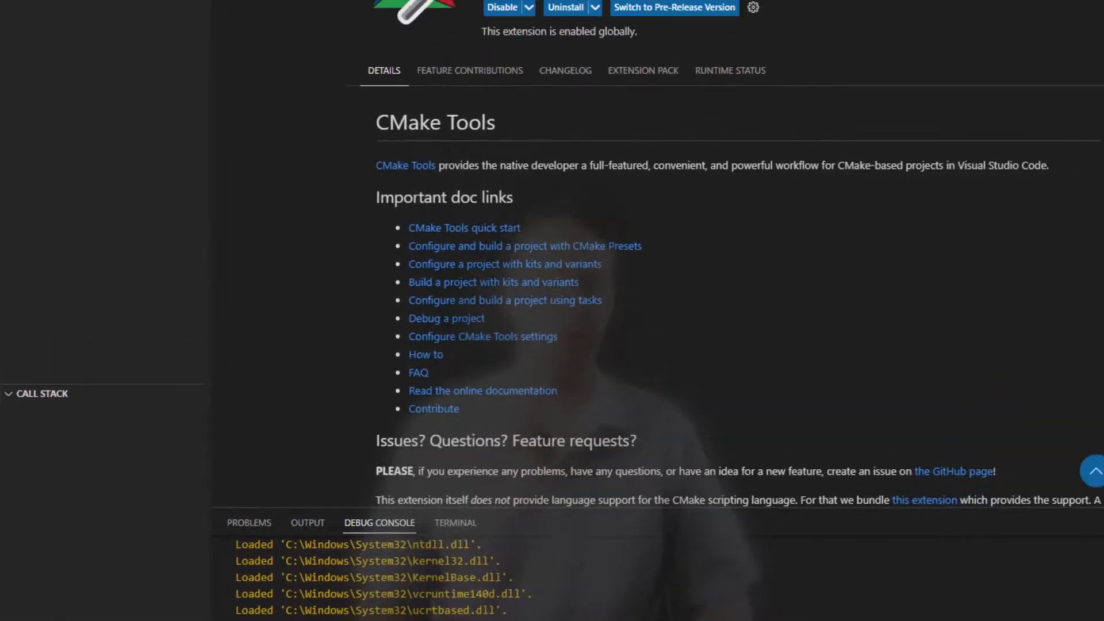
{"action": "left_click", "coordinate": [482, 40]}
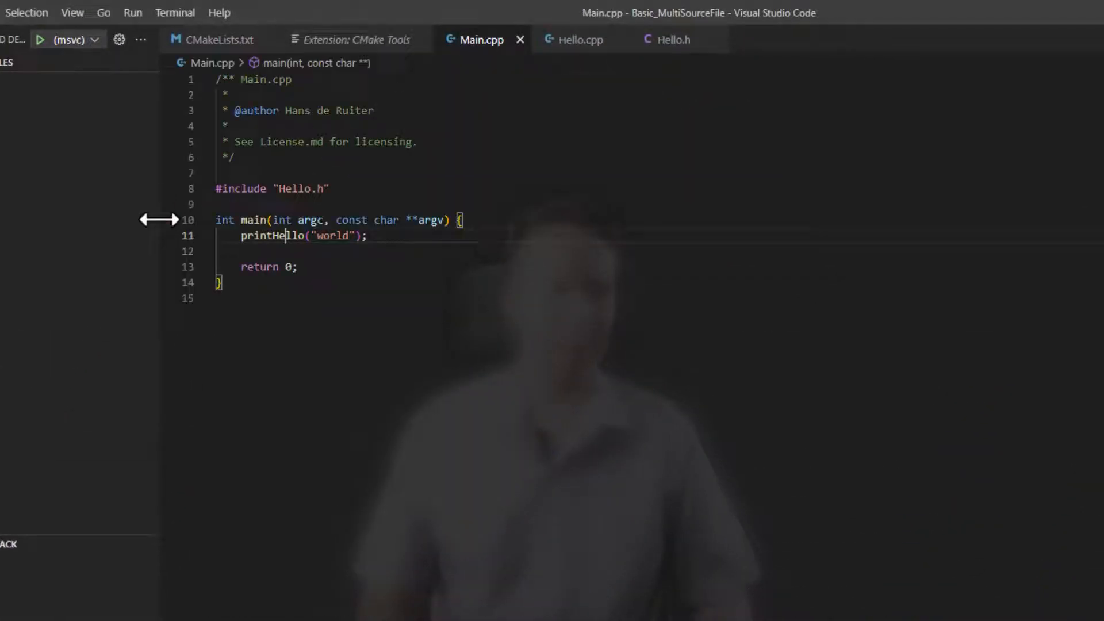
{"action": "mouse_move", "coordinate": [173, 250]}
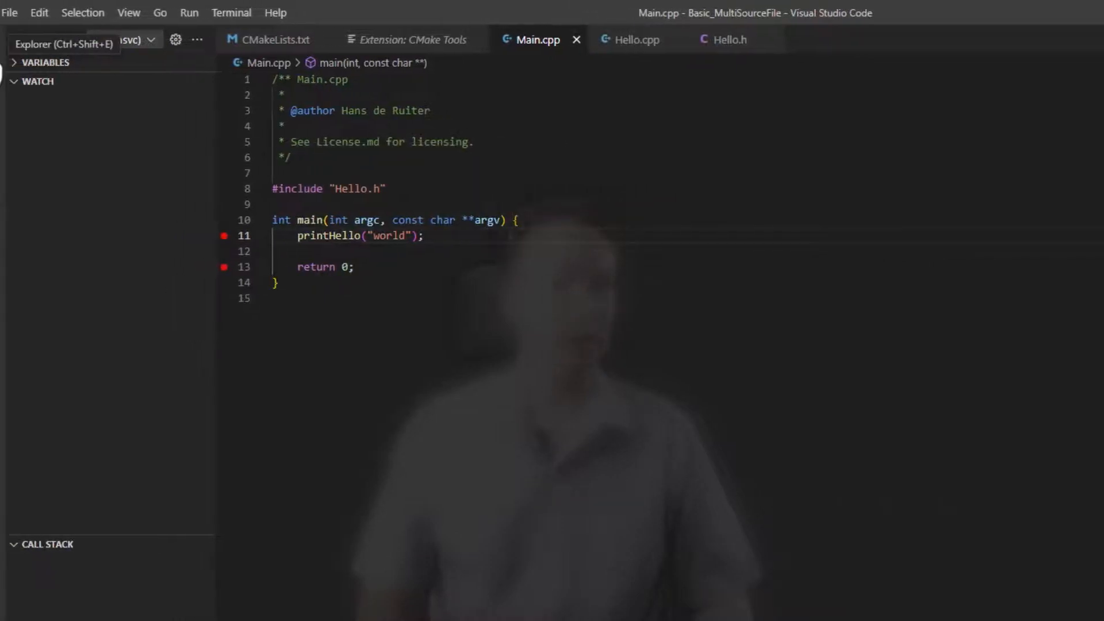
Step: Review .vscode/launch.json's debug configurations from the Explorer, then close it
{"action": "left_click", "coordinate": [19, 43]}
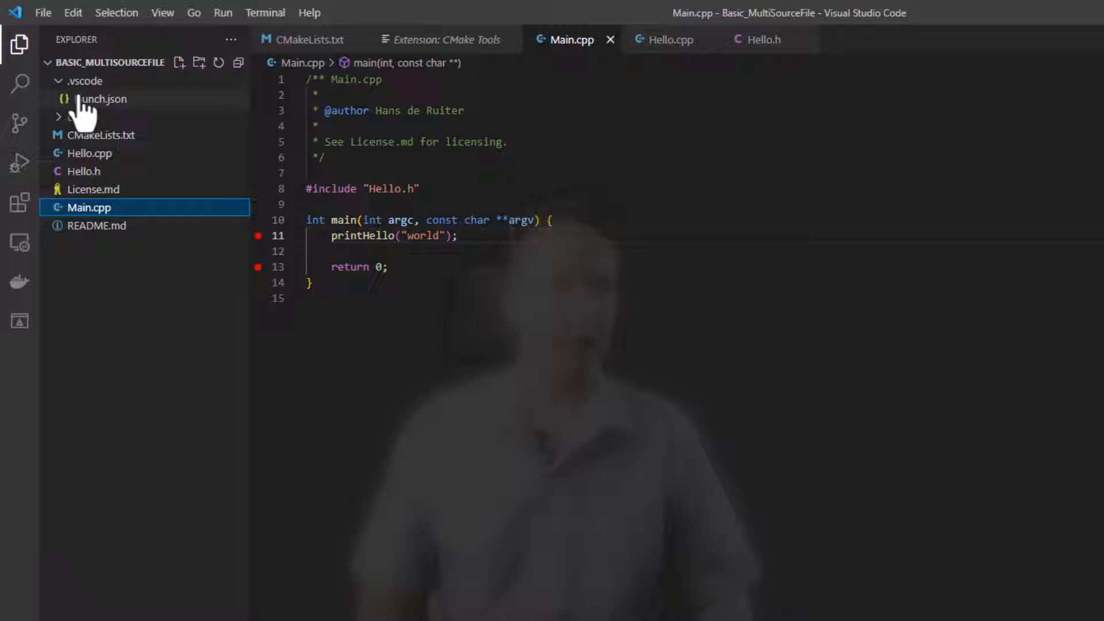
{"action": "mouse_move", "coordinate": [99, 99]}
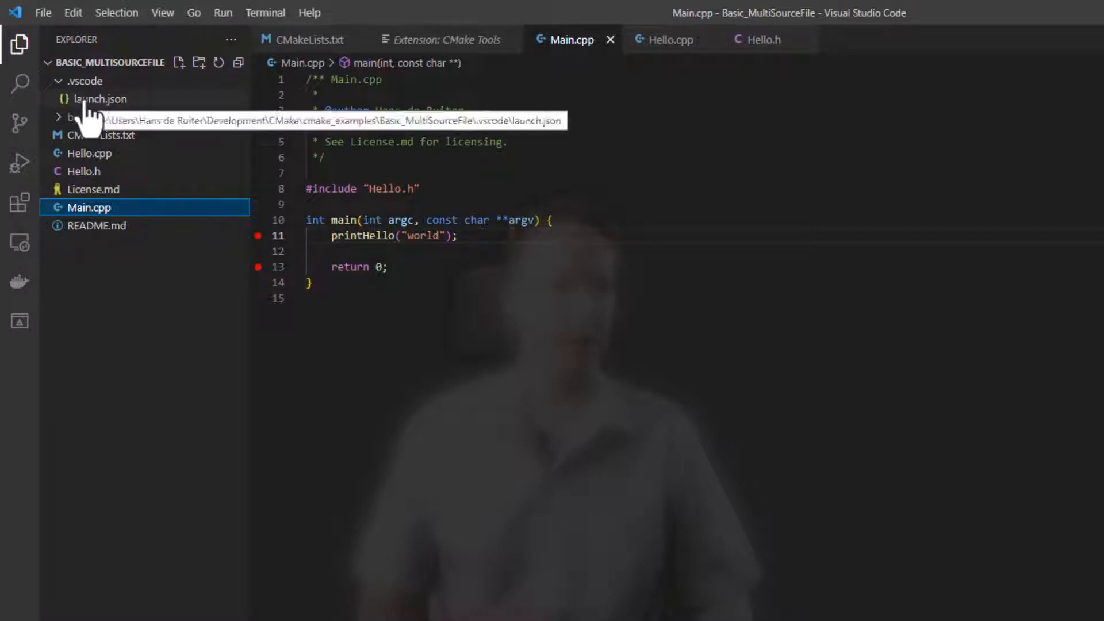
{"action": "left_click", "coordinate": [101, 99]}
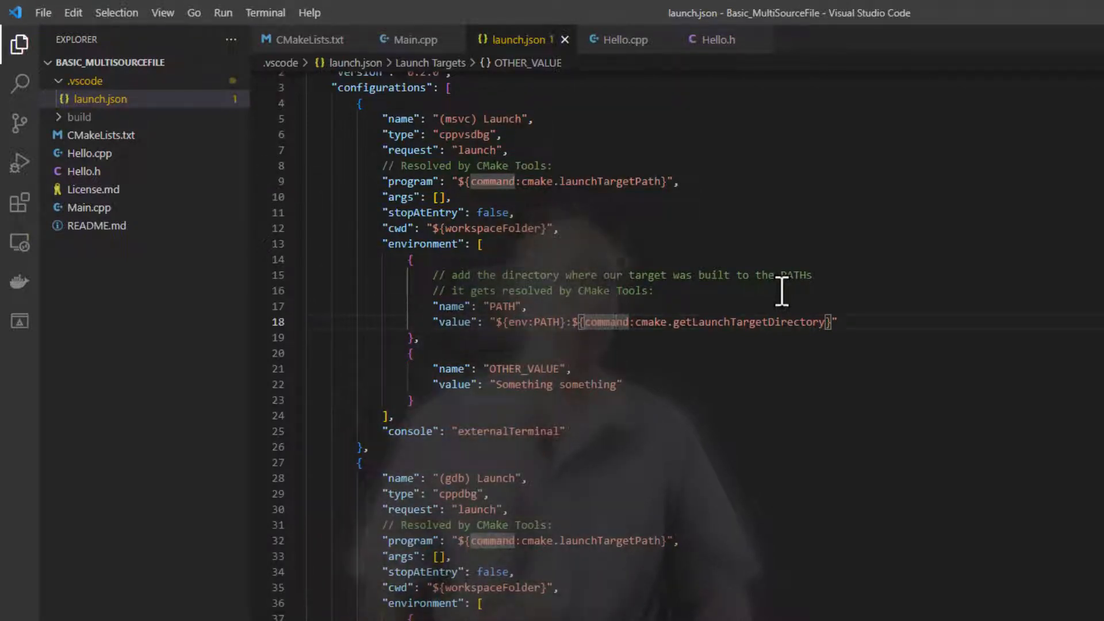
{"action": "scroll", "scroll_direction": "up", "scroll_amount": 3}
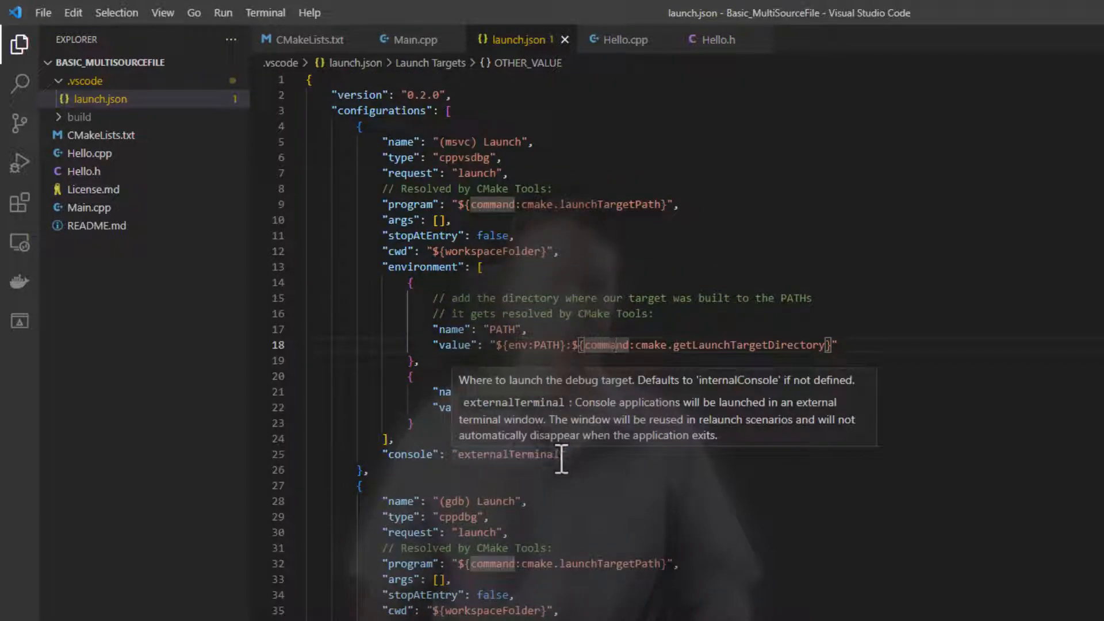
{"action": "mouse_move", "coordinate": [570, 102]}
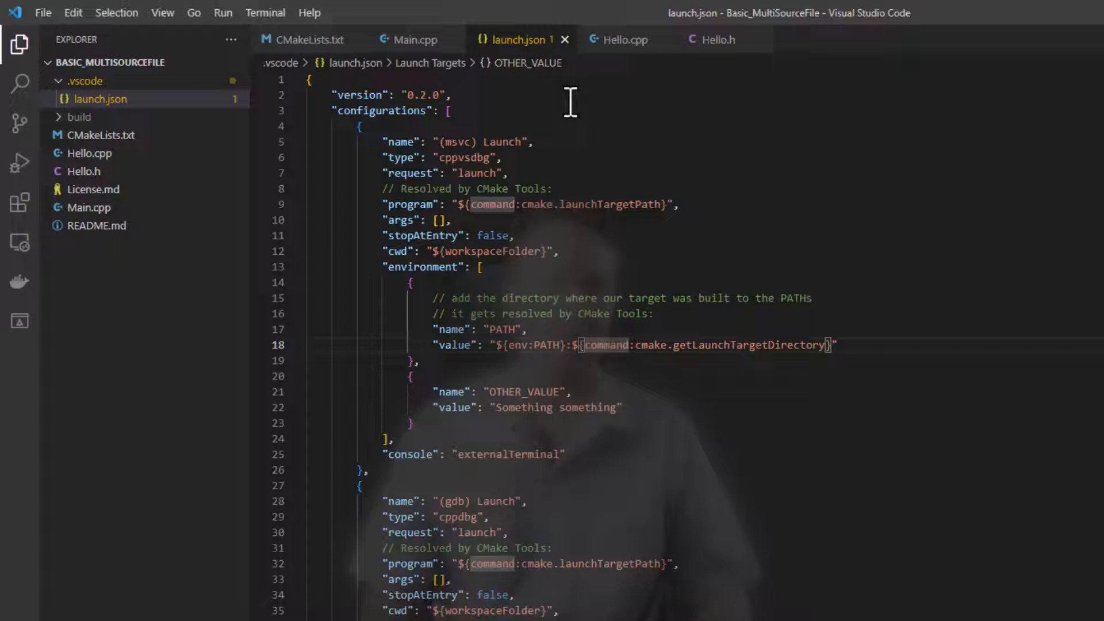
{"action": "left_click", "coordinate": [416, 39]}
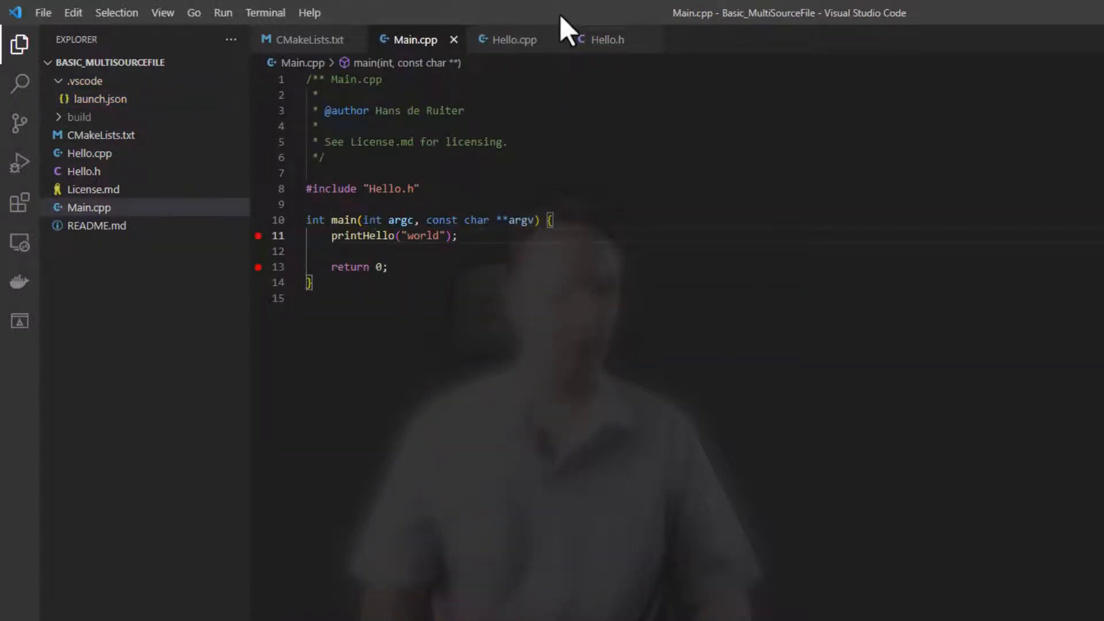
Step: Start debugging with the (msvc) Launch configuration, pausing at the printHello breakpoint in main
{"action": "left_click", "coordinate": [222, 13]}
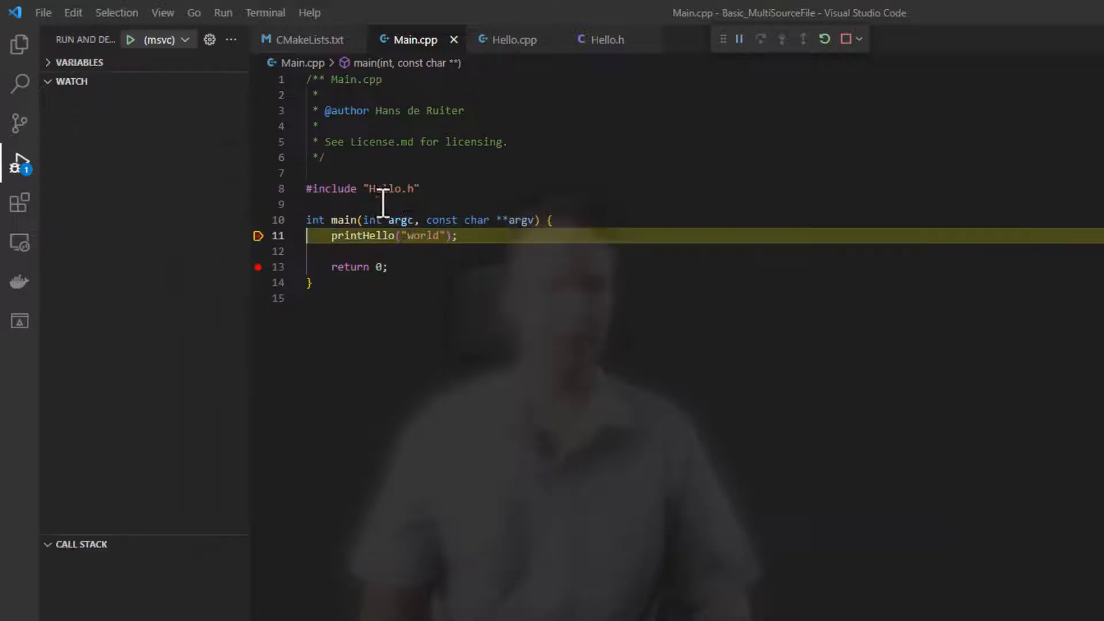
{"action": "left_click", "coordinate": [740, 40]}
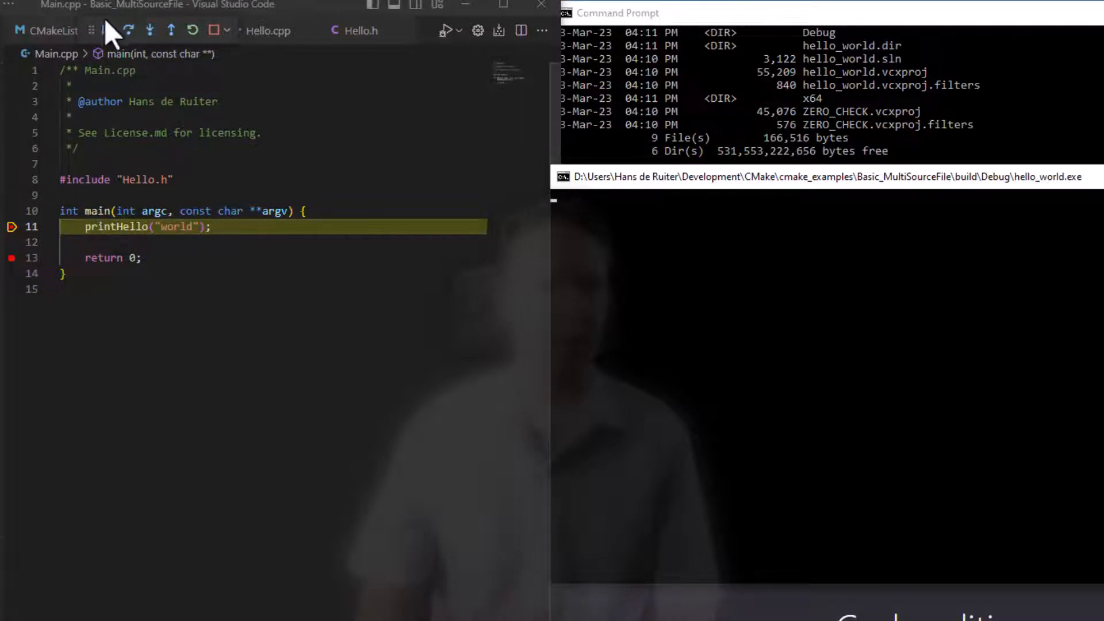
{"action": "left_click", "coordinate": [106, 30]}
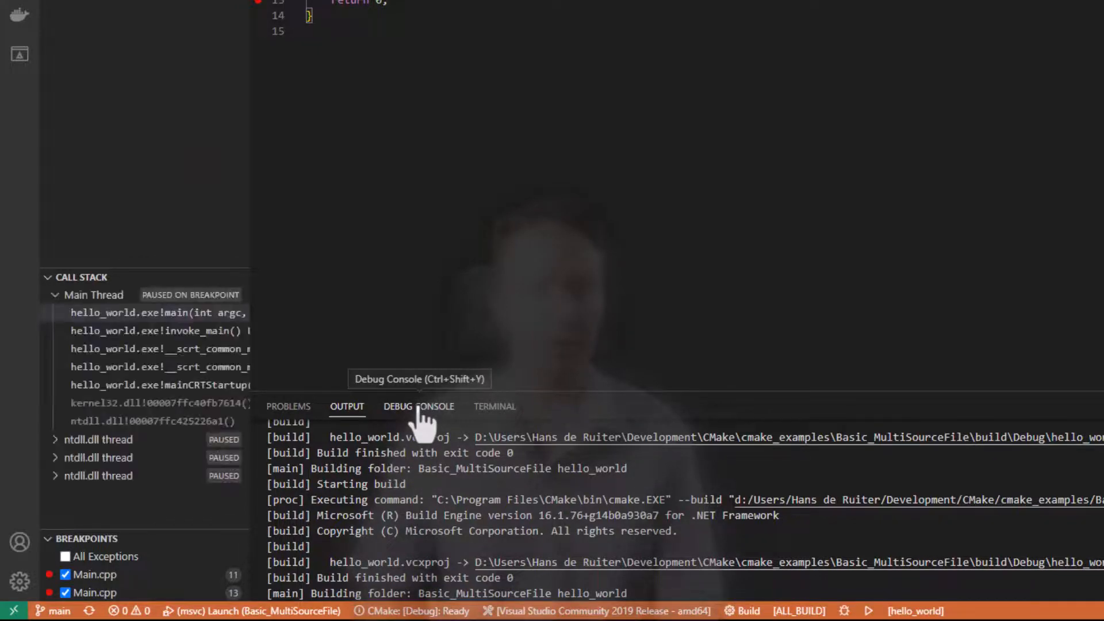
Step: View the debugger's output in the Debug Console
{"action": "left_click", "coordinate": [418, 406]}
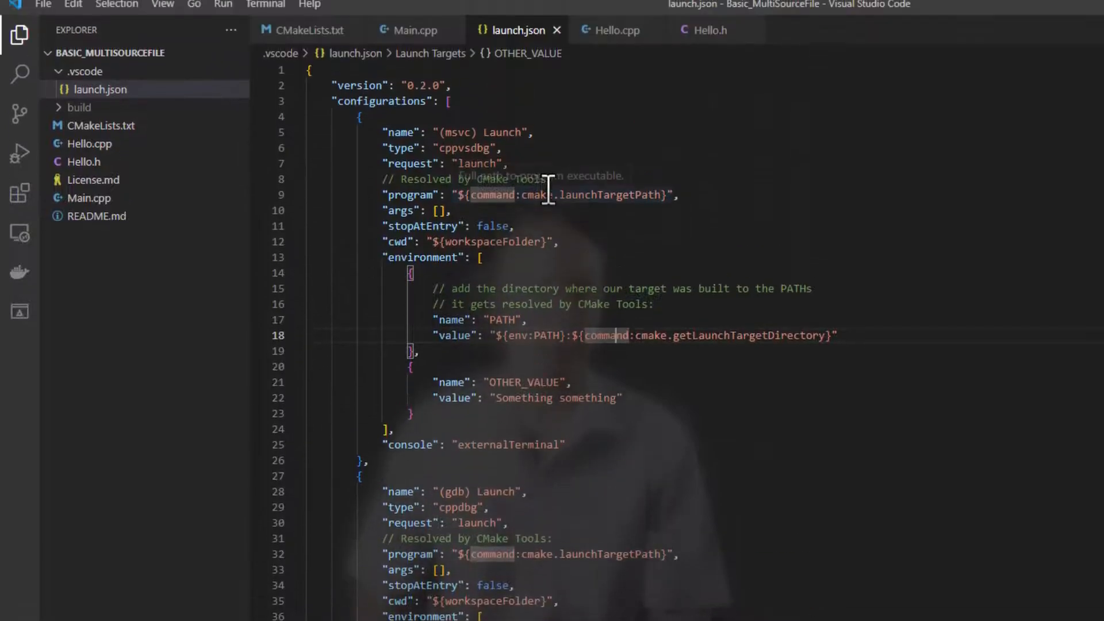
Step: Close the launch.json tab so Main.cpp shows with its breakpoints intact
{"action": "left_click", "coordinate": [222, 7]}
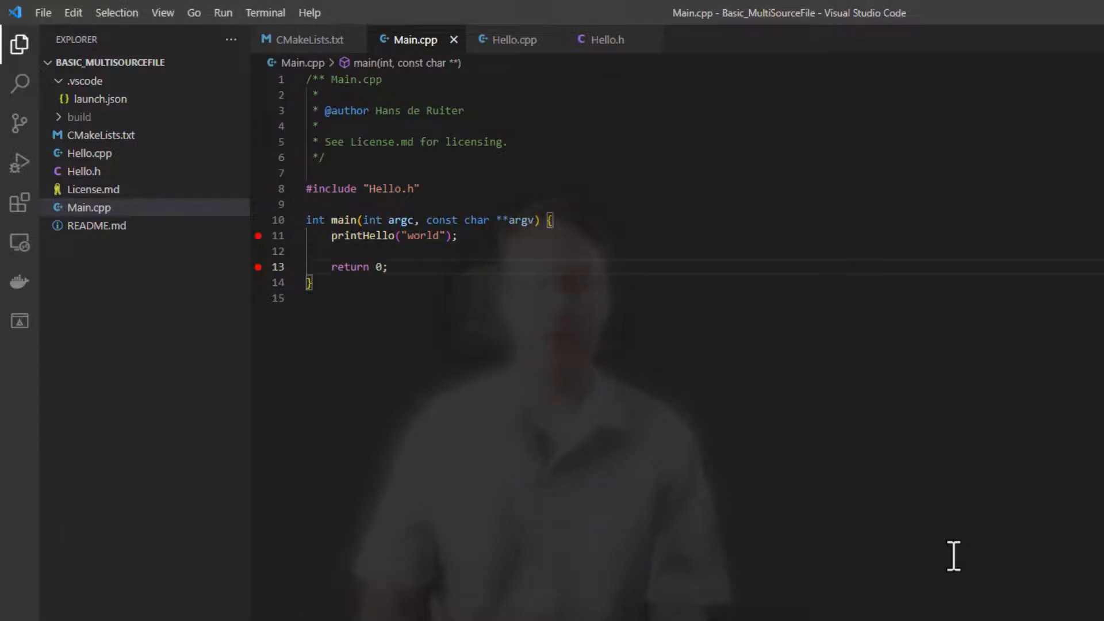
Step: Add Goodbye.cpp on a new line after Hello.cpp in set(SOURCE_FILES ...)
{"action": "left_click", "coordinate": [310, 39]}
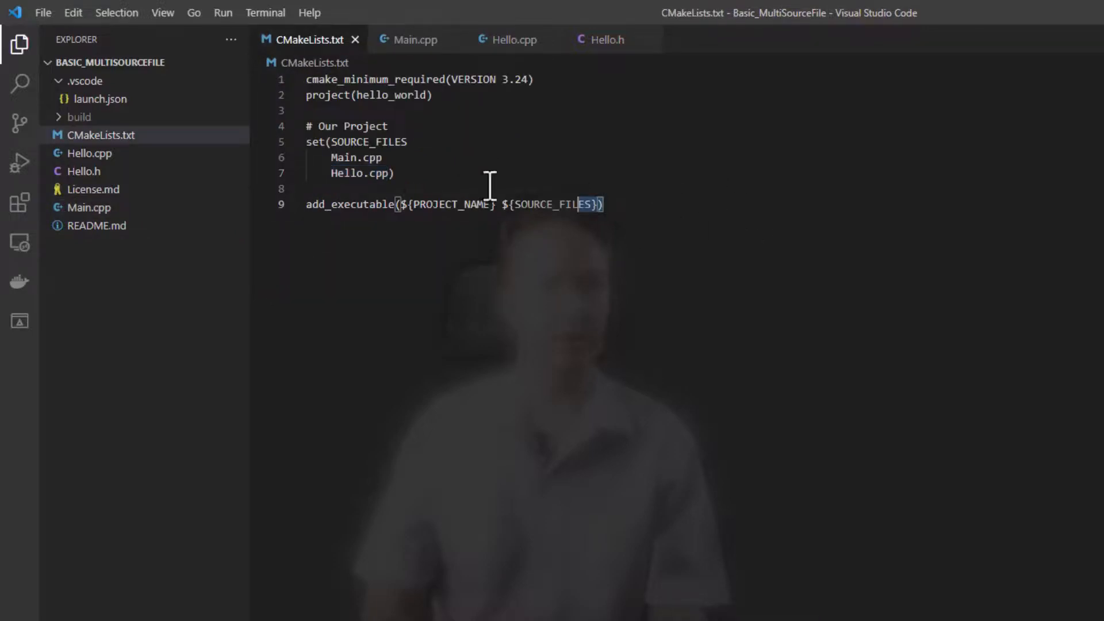
{"action": "key", "text": "ctrl+a"}
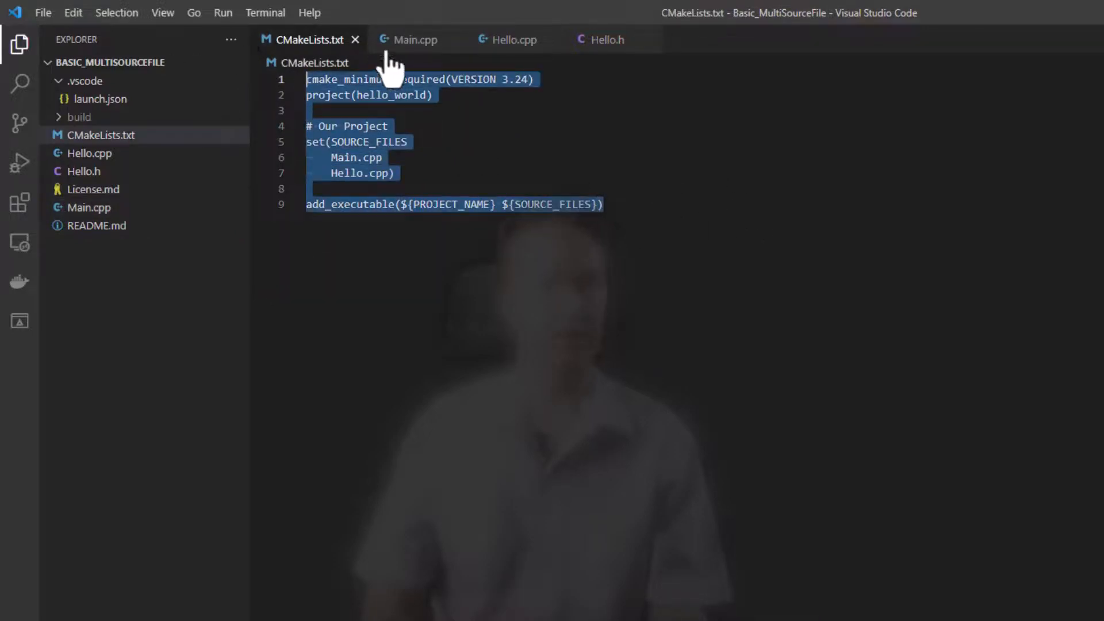
{"action": "mouse_move", "coordinate": [415, 39]}
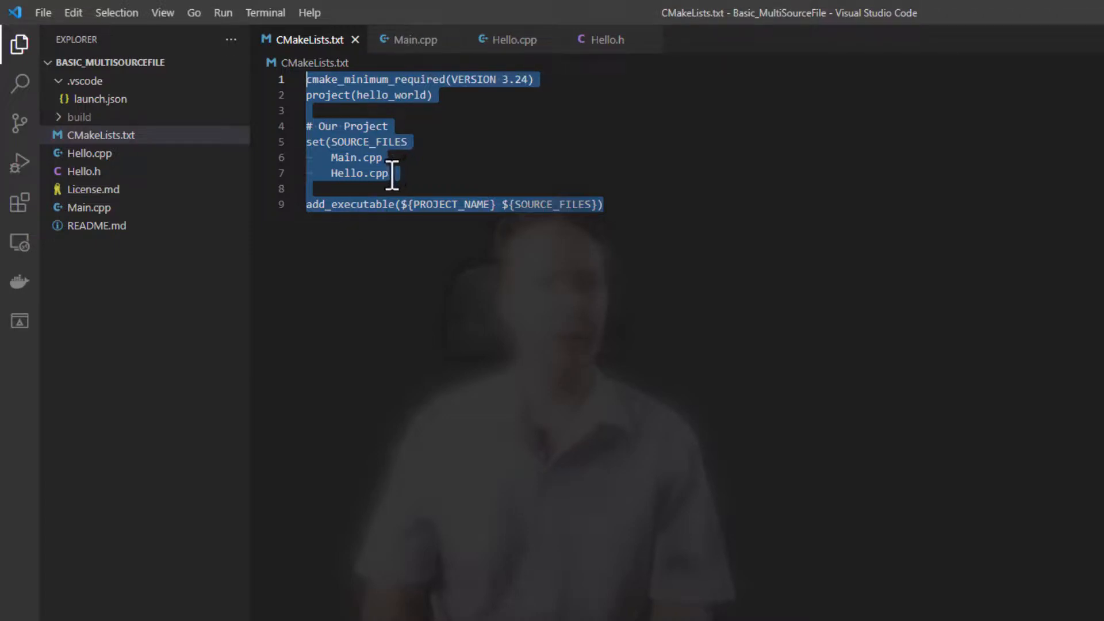
{"action": "left_click", "coordinate": [395, 174]}
{"action": "type", "text": ")"}
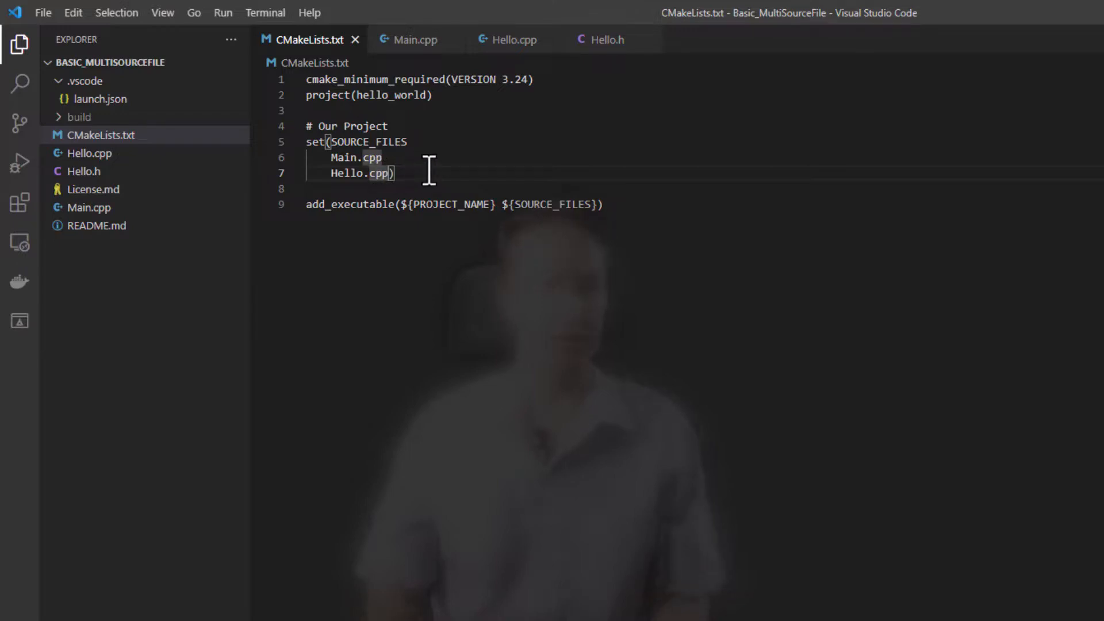
{"action": "key", "text": "Enter"}
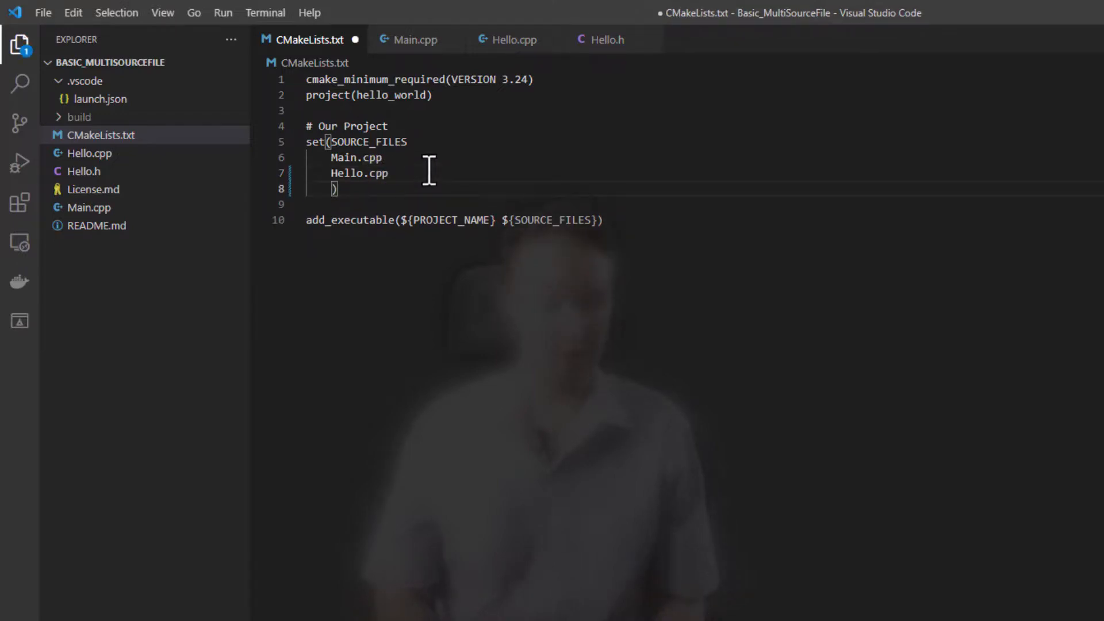
{"action": "type", "text": "Goodbye."}
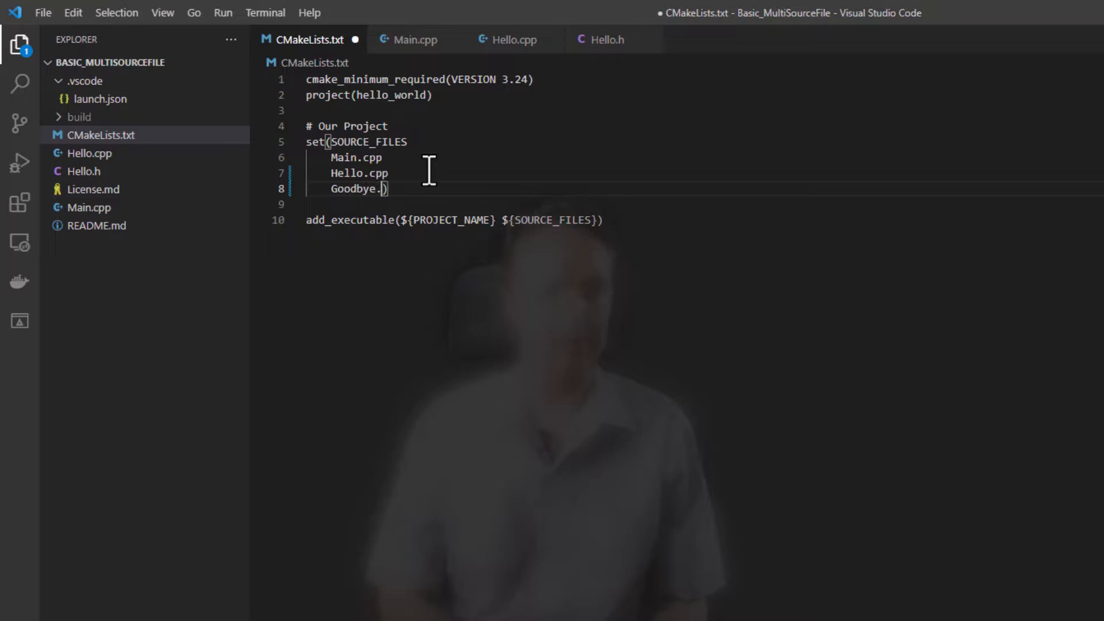
{"action": "type", "text": "cpp"}
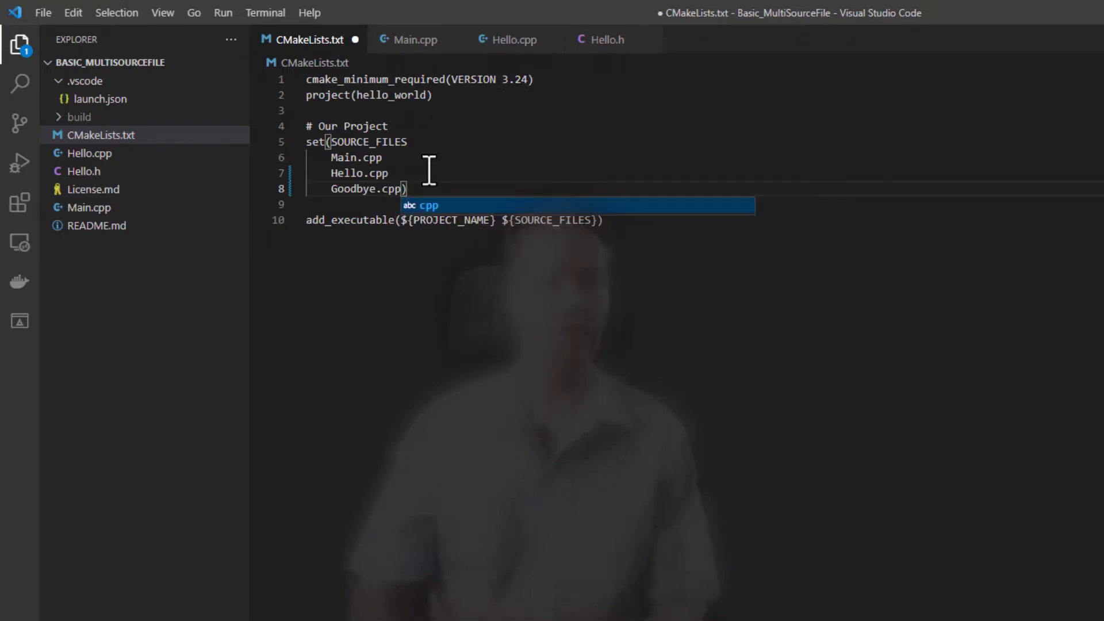
{"action": "mouse_move", "coordinate": [947, 428]}
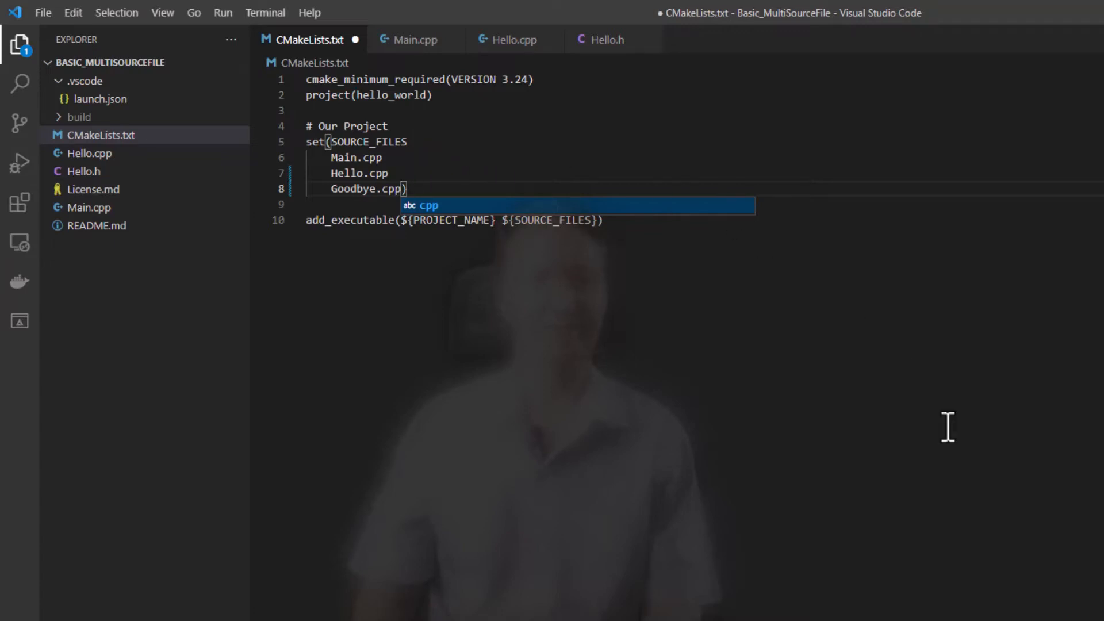